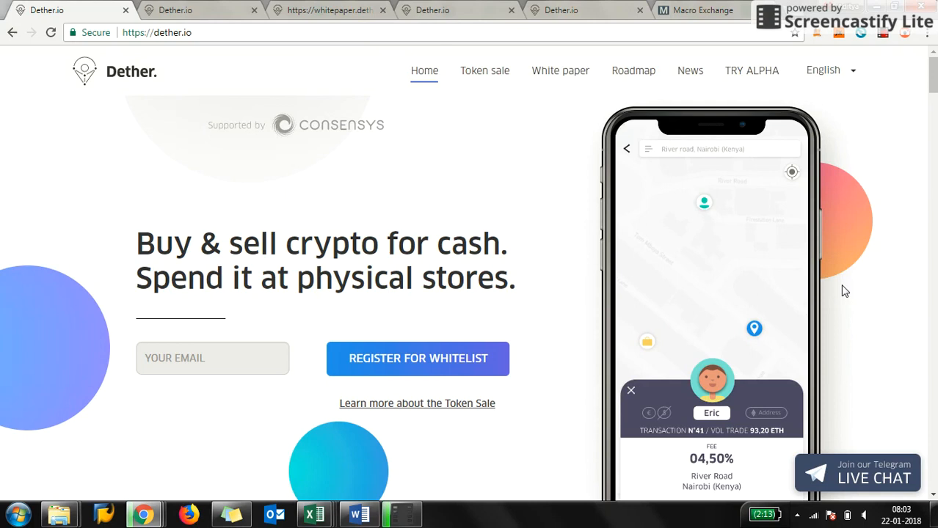
mouse_move(512, 174)
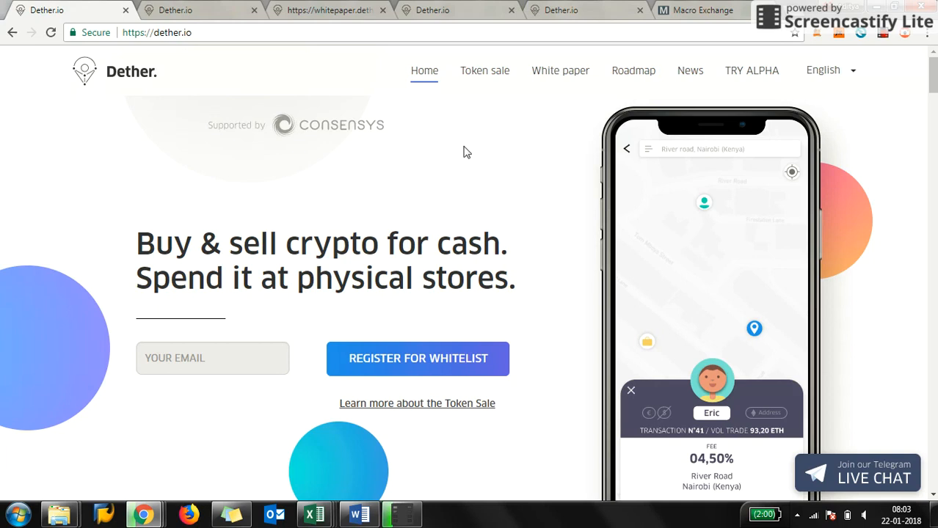
mouse_move(751, 70)
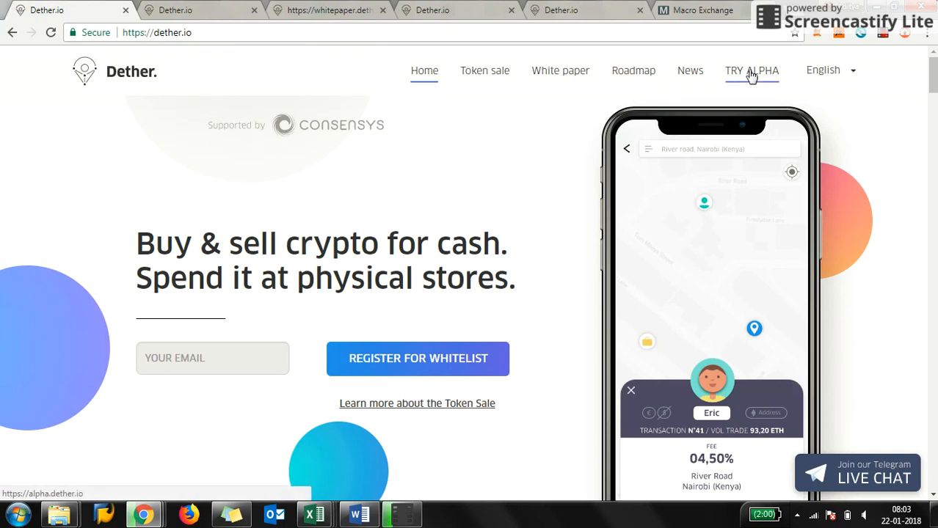
Bring up the context menu on the TRY ALPHA link in the dether.io top navigation
right_click(752, 71)
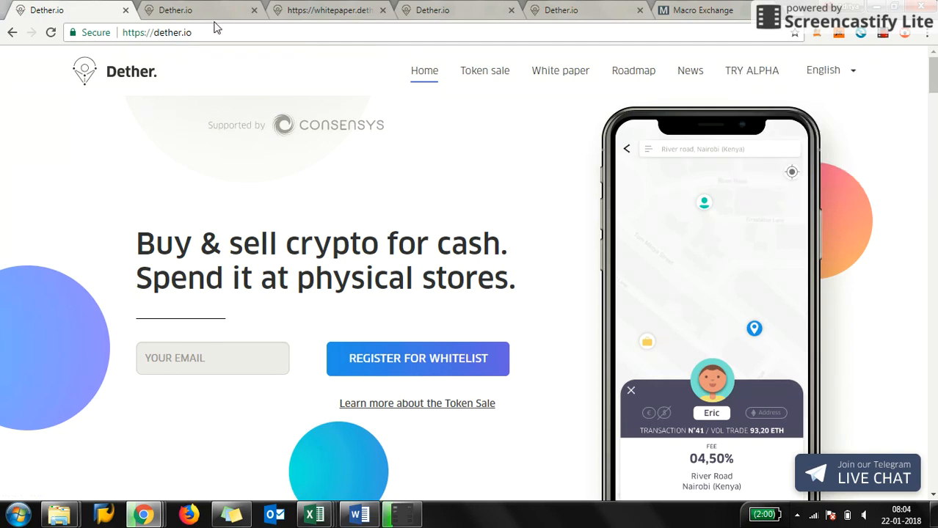
mouse_move(751, 70)
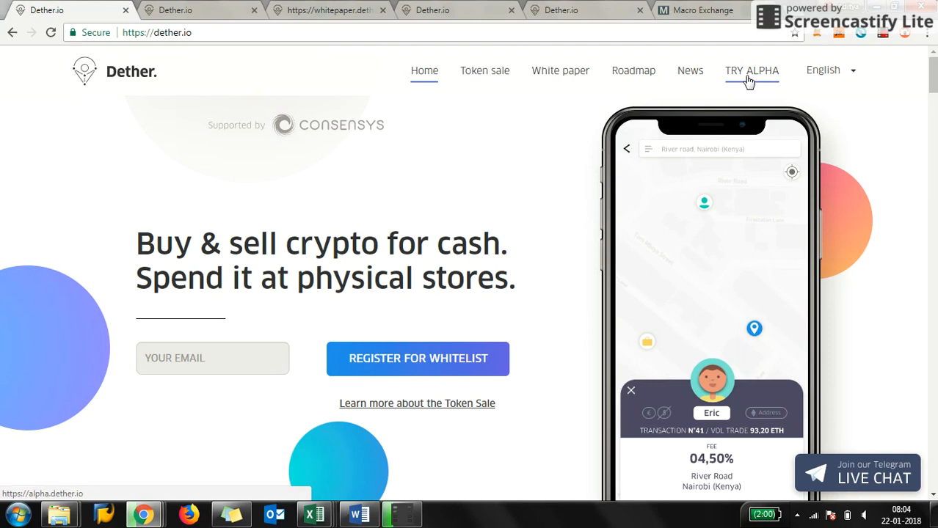
right_click(752, 70)
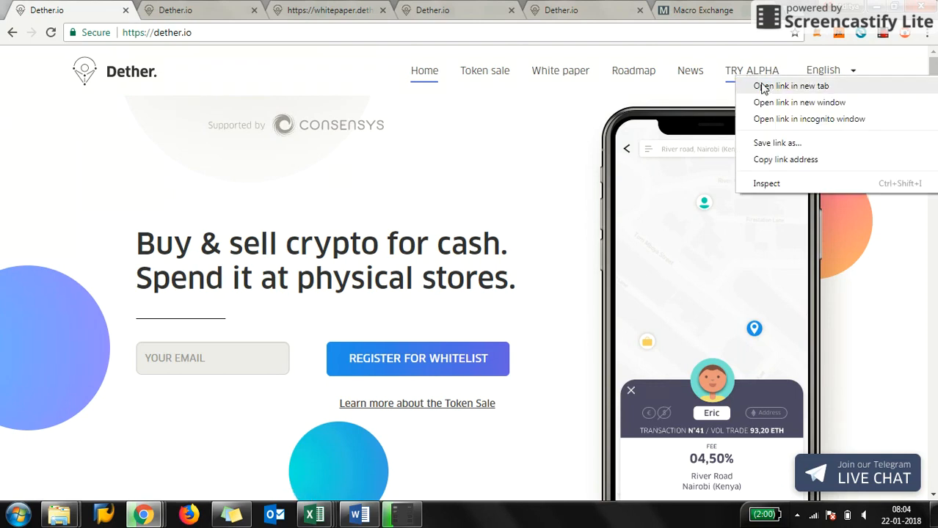
Open the alpha app link in a new tab and advance past the account creation intro
left_click(792, 85)
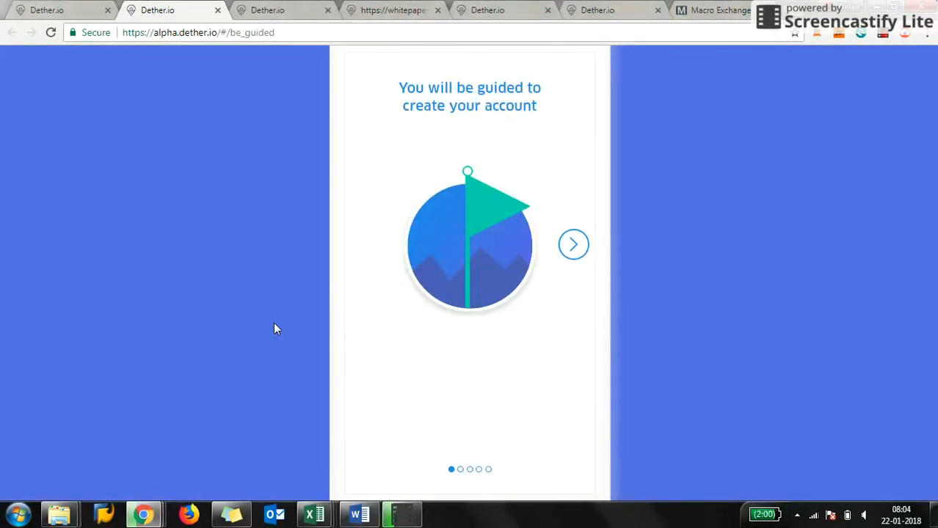
mouse_move(525, 77)
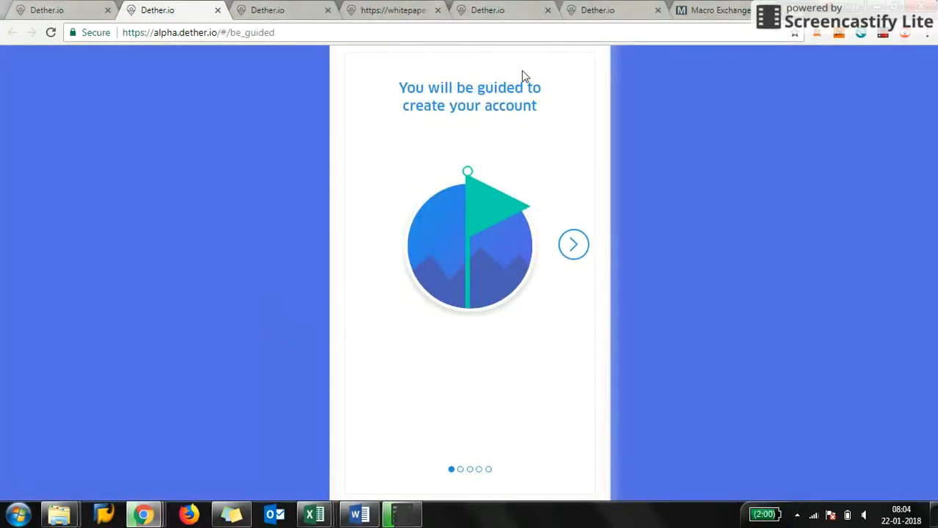
mouse_move(607, 287)
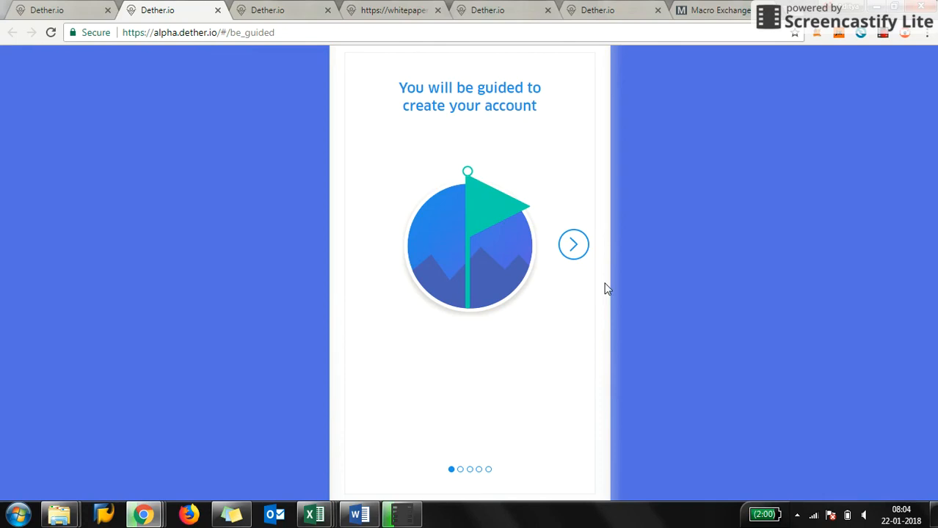
left_click(574, 244)
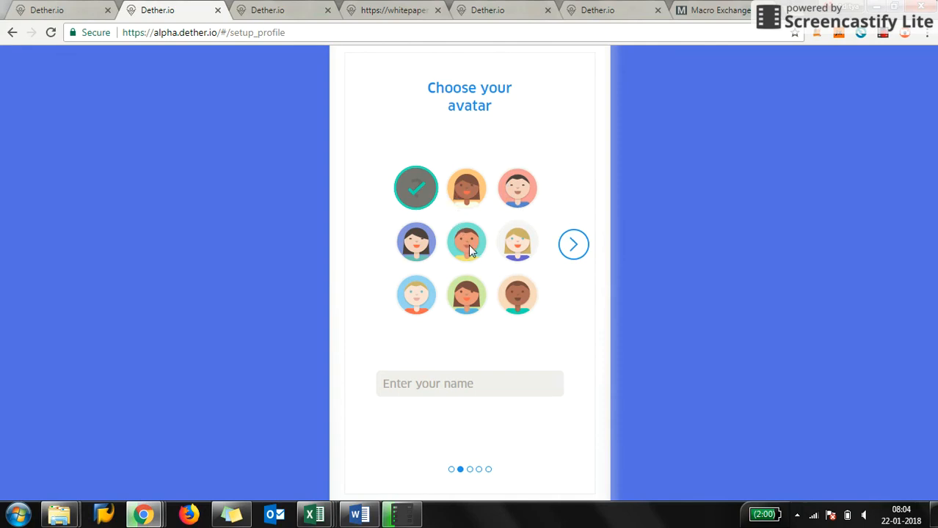
Choose the middle avatar, enter the username 'pghr12adity', and continue to the wallet creation guide
left_click(466, 242)
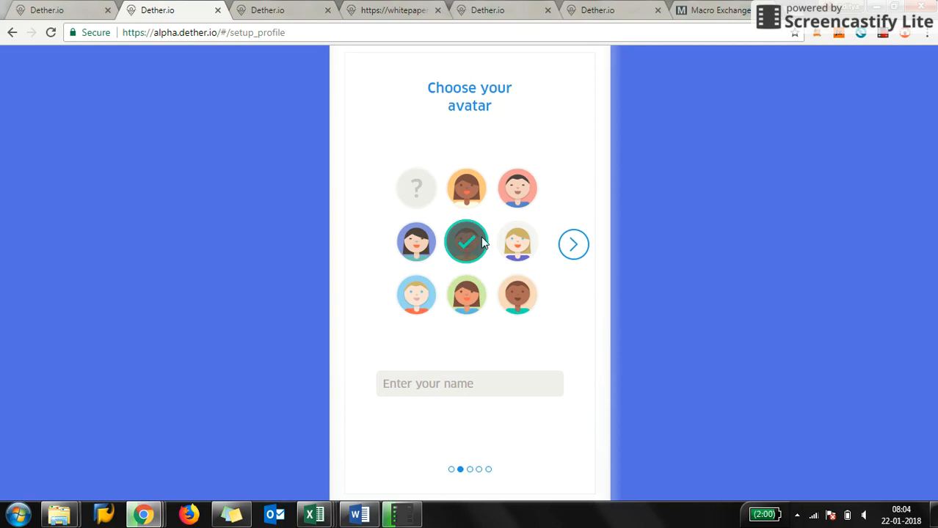
mouse_move(615, 262)
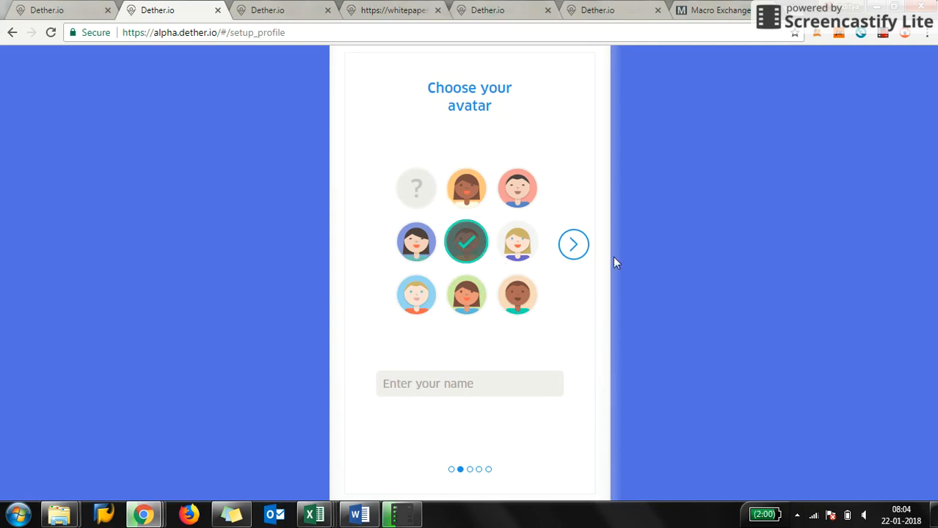
left_click(574, 243)
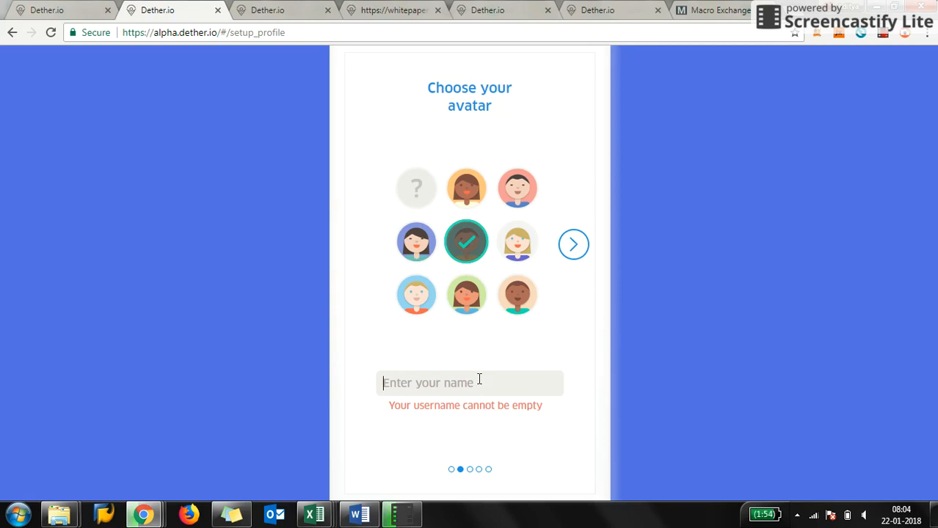
type("pgh")
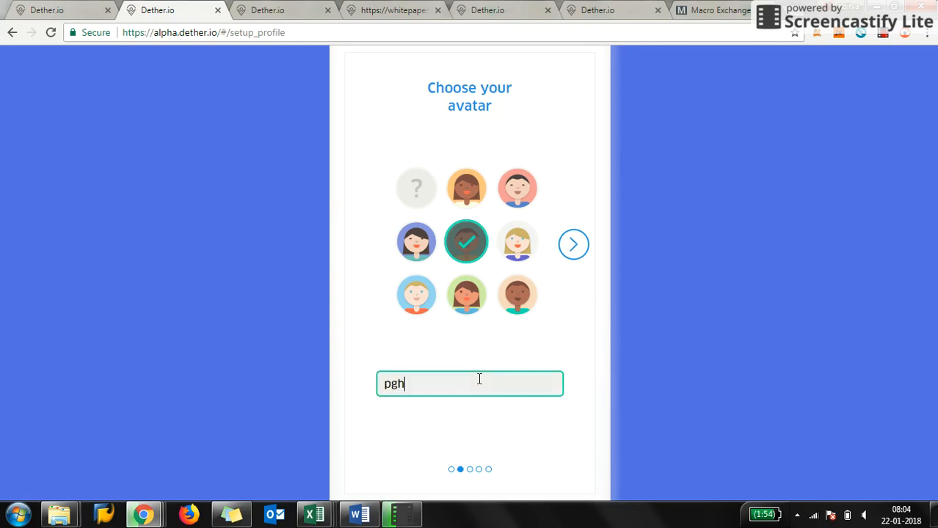
type("r12aditya_s")
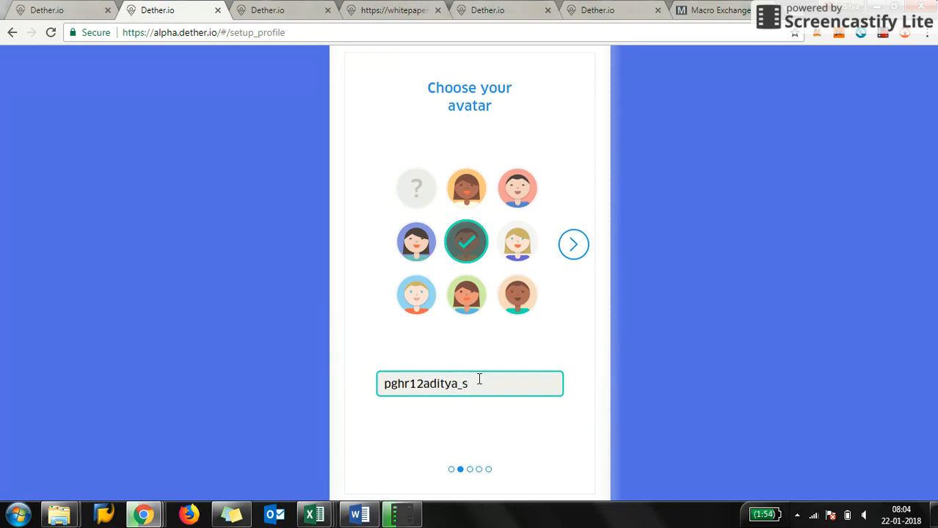
mouse_move(574, 243)
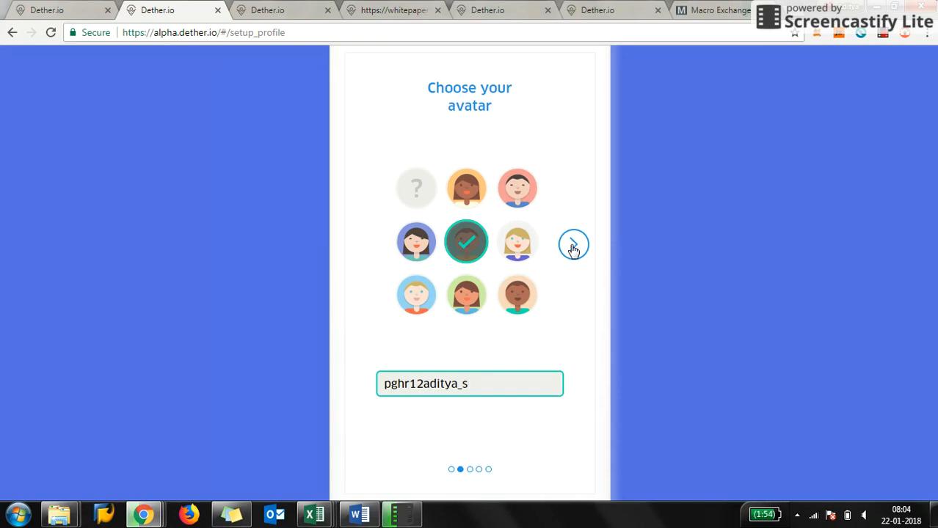
left_click(574, 244)
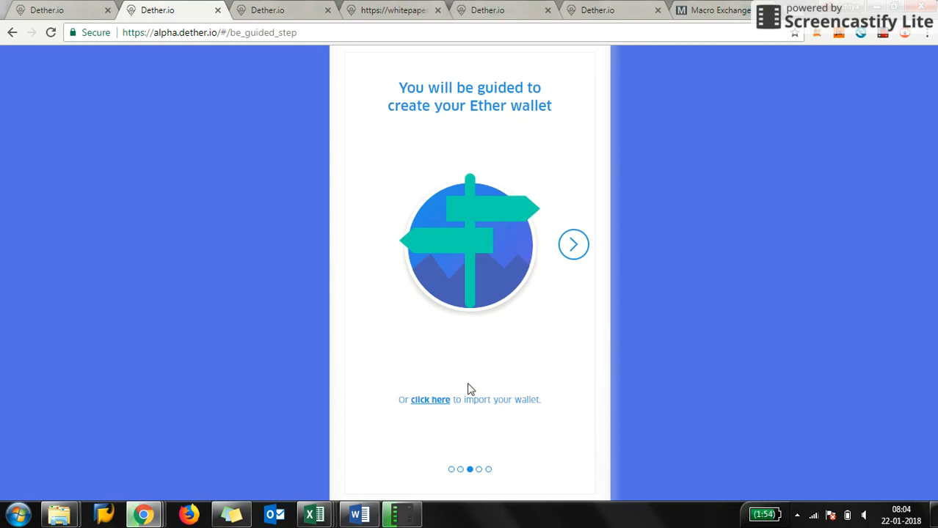
mouse_move(409, 442)
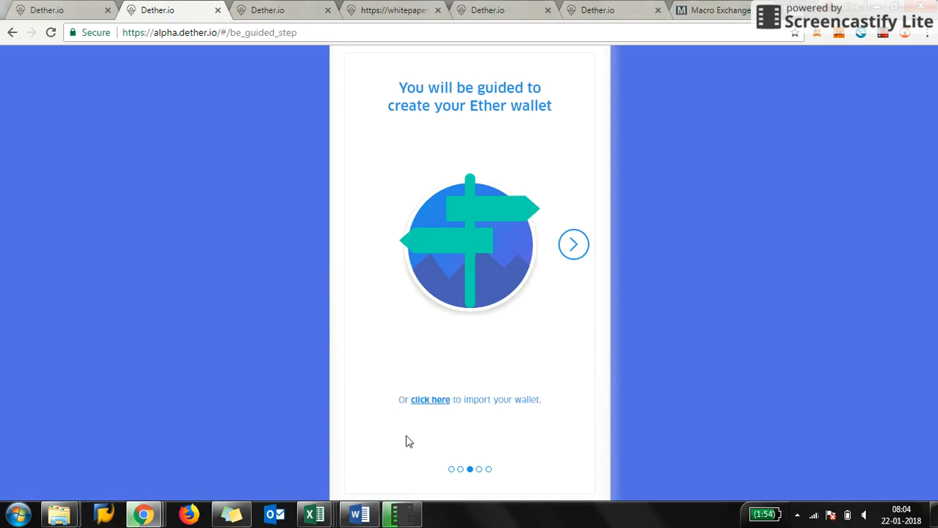
mouse_move(574, 243)
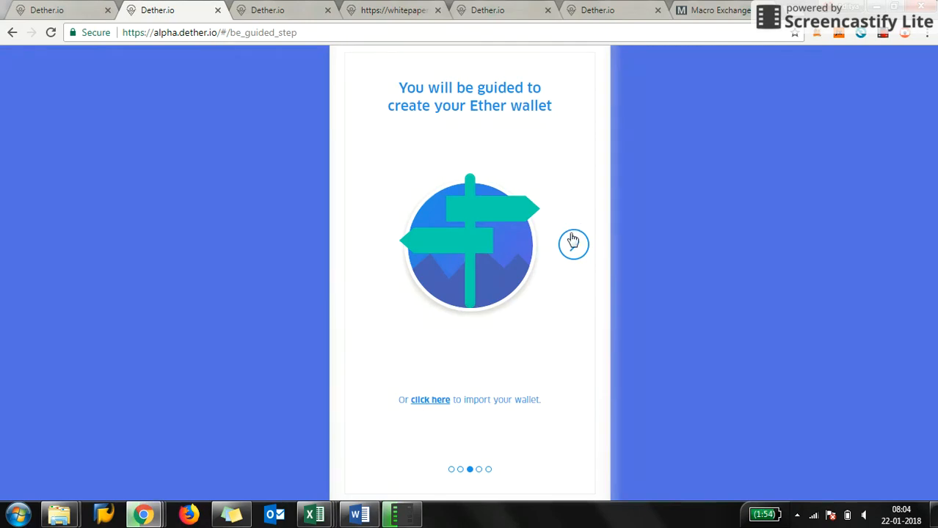
Enter and confirm the account password, then submit it to create the wallet
left_click(574, 244)
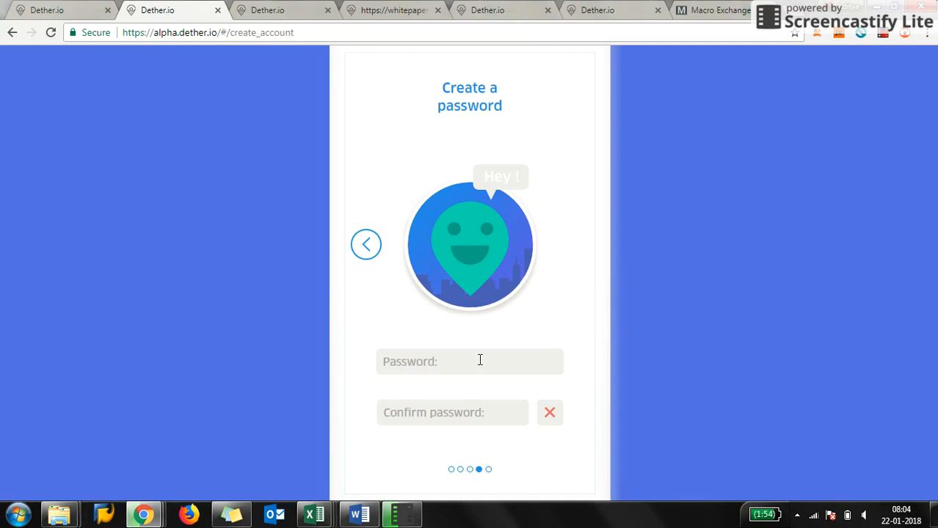
type("•••••")
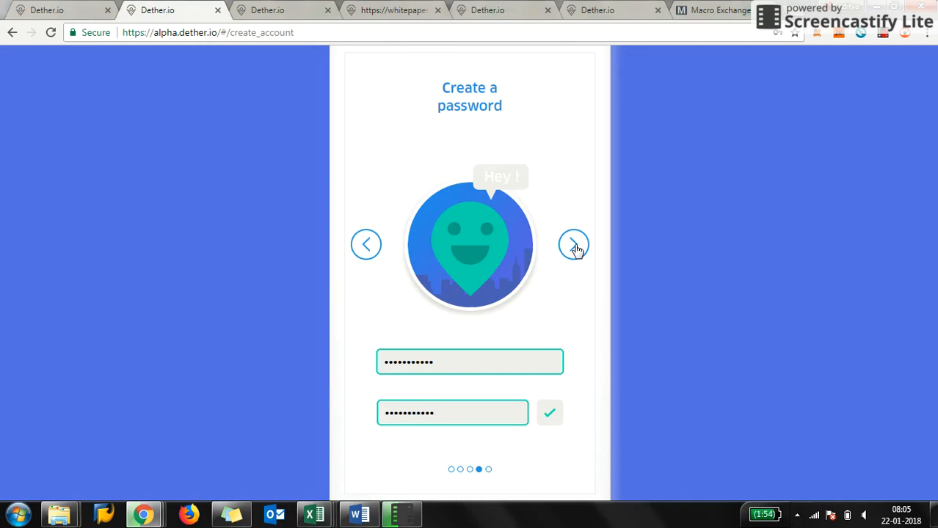
left_click(452, 412)
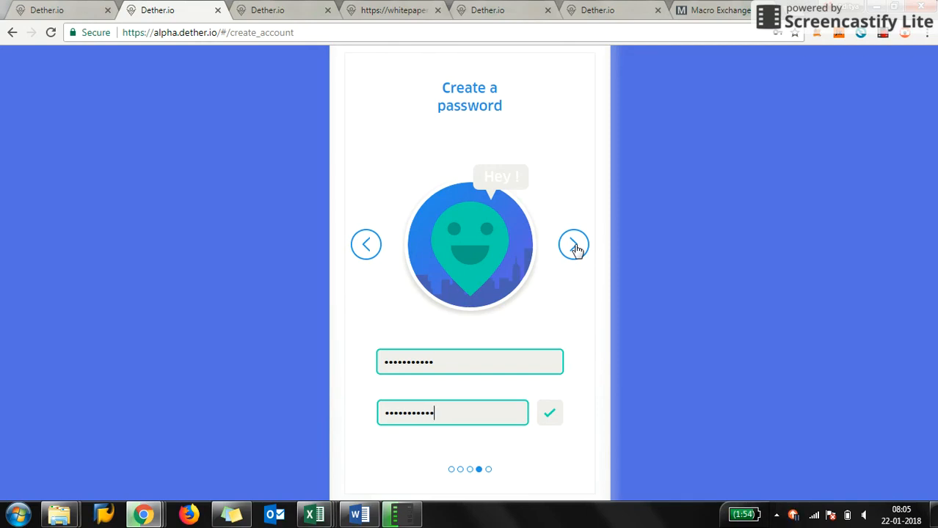
mouse_move(840, 431)
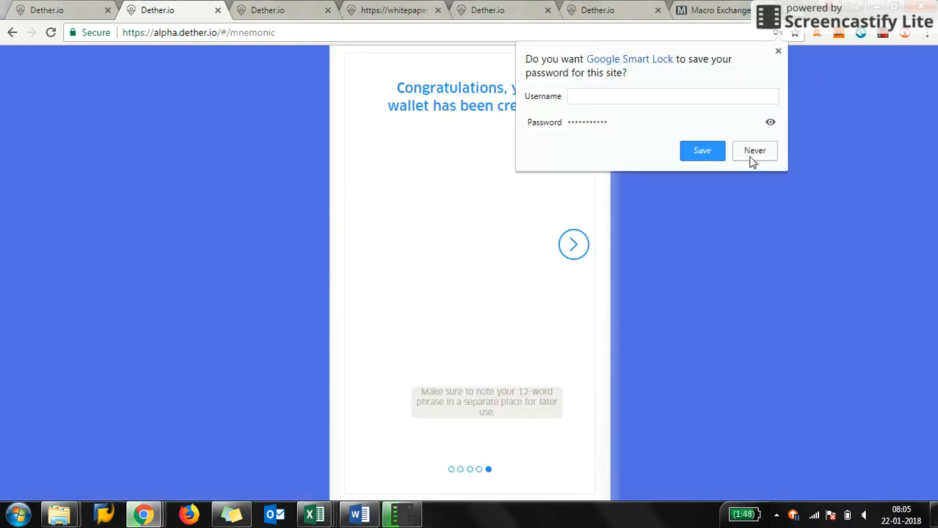
Decline the browser password save and copy the wallet's 12-word recovery phrase
left_click(755, 150)
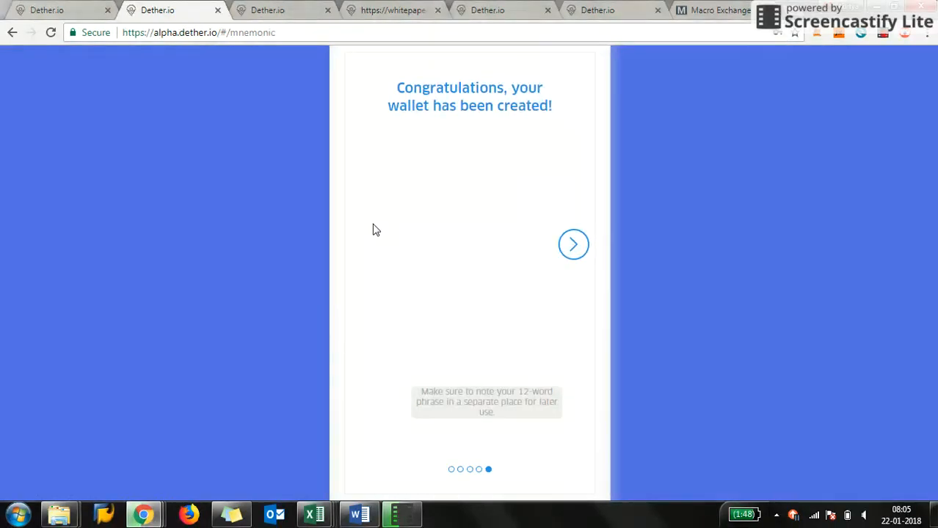
mouse_move(491, 162)
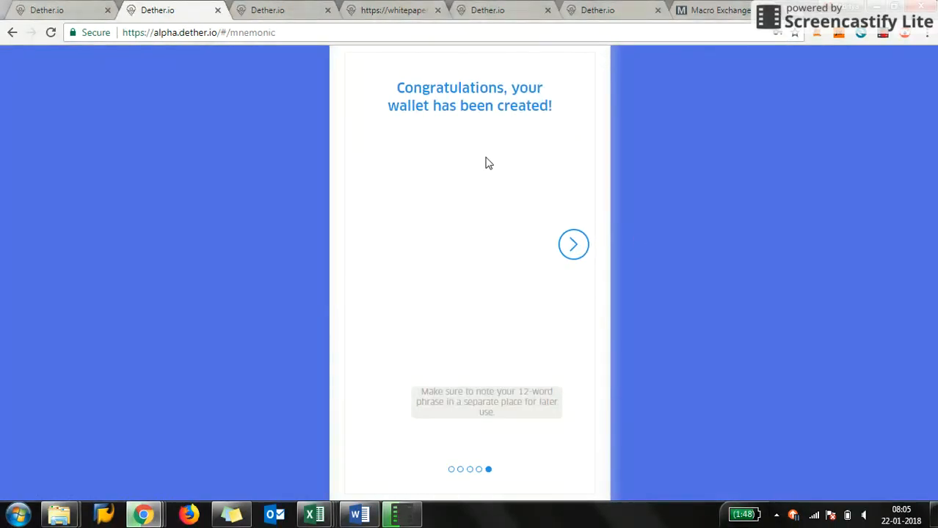
mouse_move(491, 408)
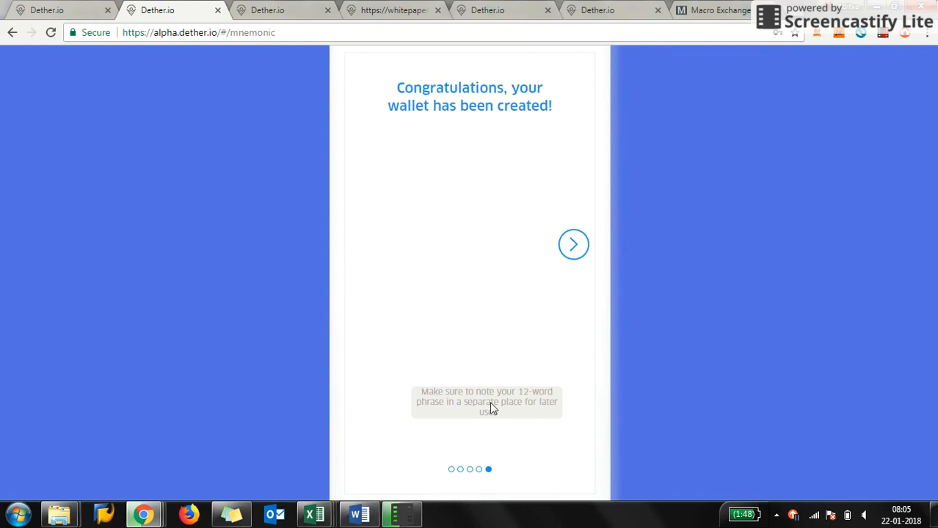
mouse_move(595, 374)
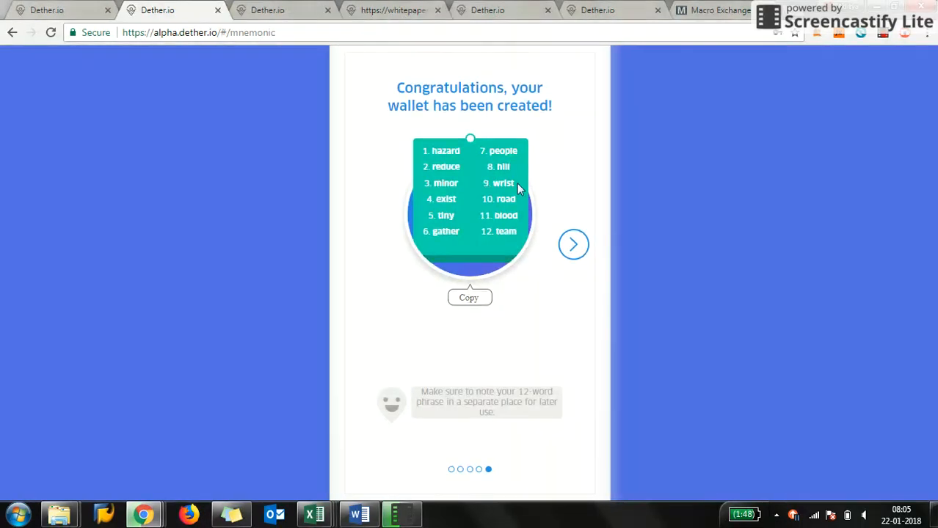
left_click(469, 296)
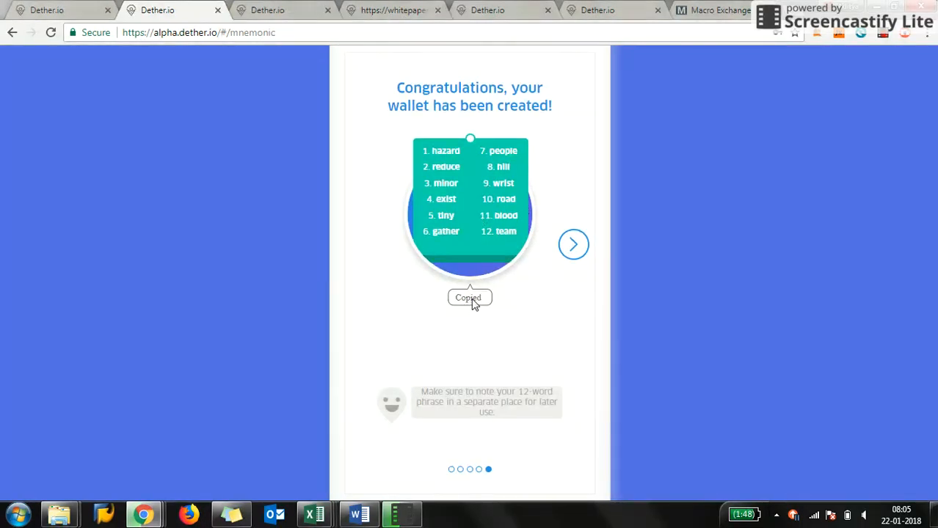
mouse_move(435, 342)
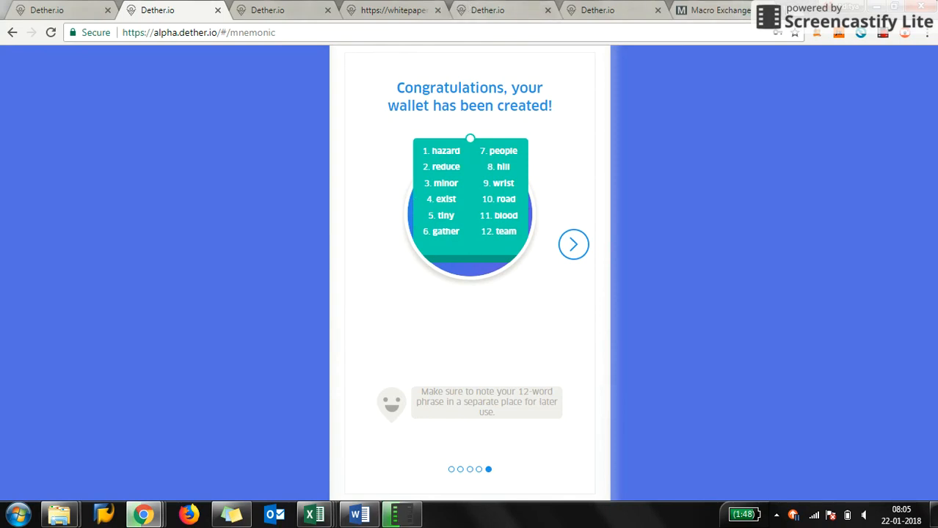
mouse_move(410, 408)
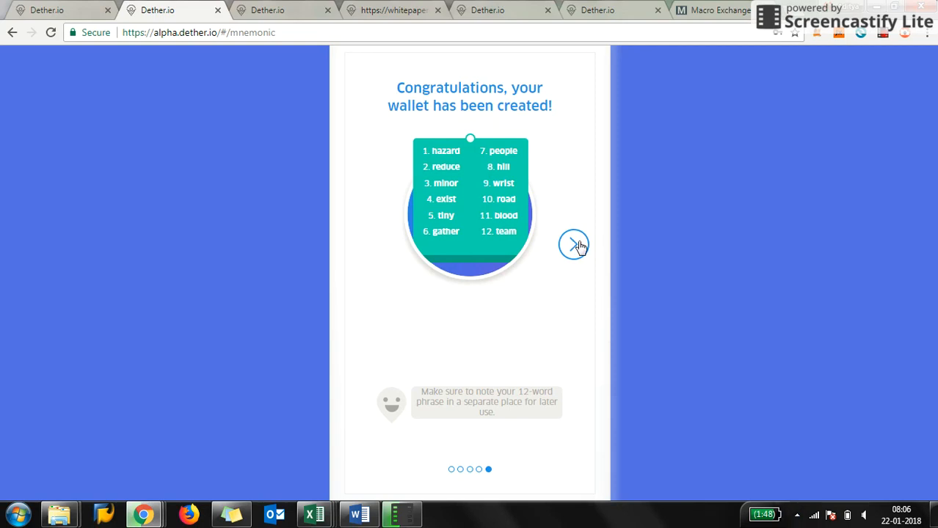
Go to the account home page and dismiss the Kovan testnet warning popup
left_click(574, 244)
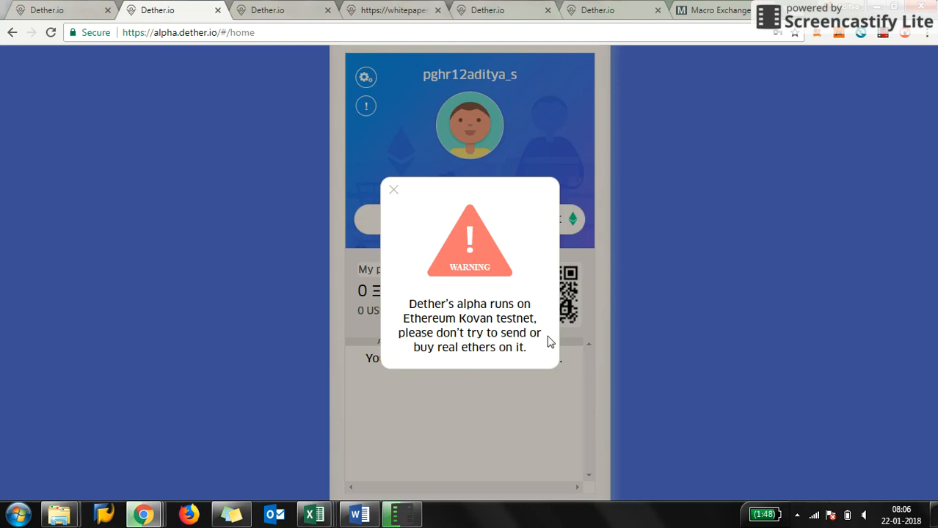
mouse_move(505, 358)
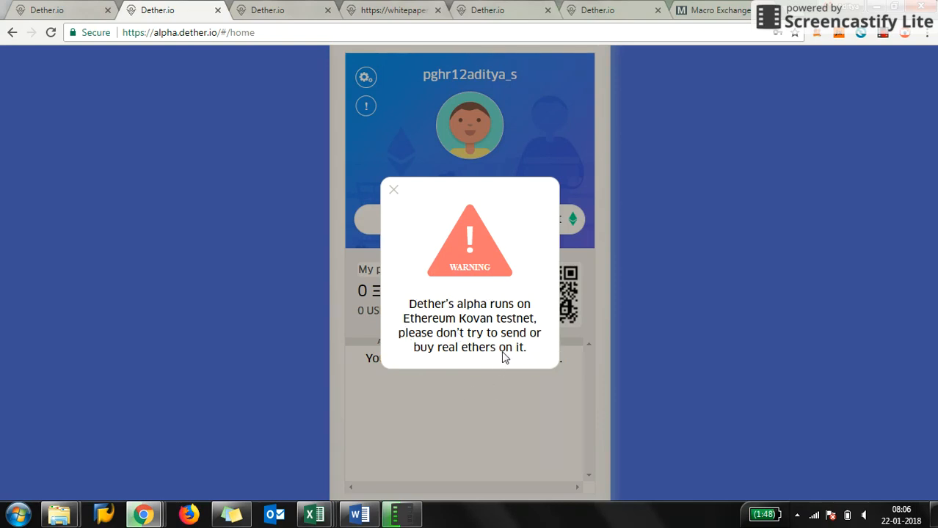
mouse_move(543, 350)
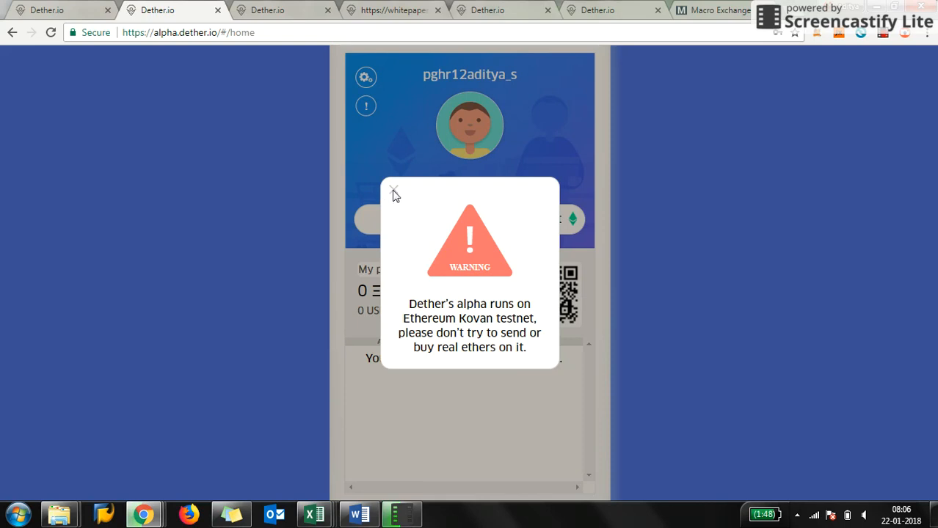
left_click(393, 190)
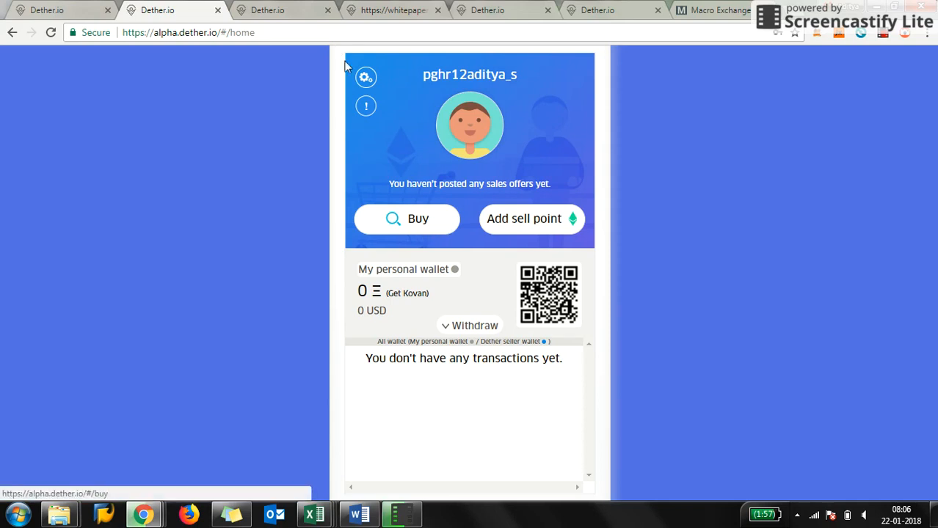
mouse_move(408, 218)
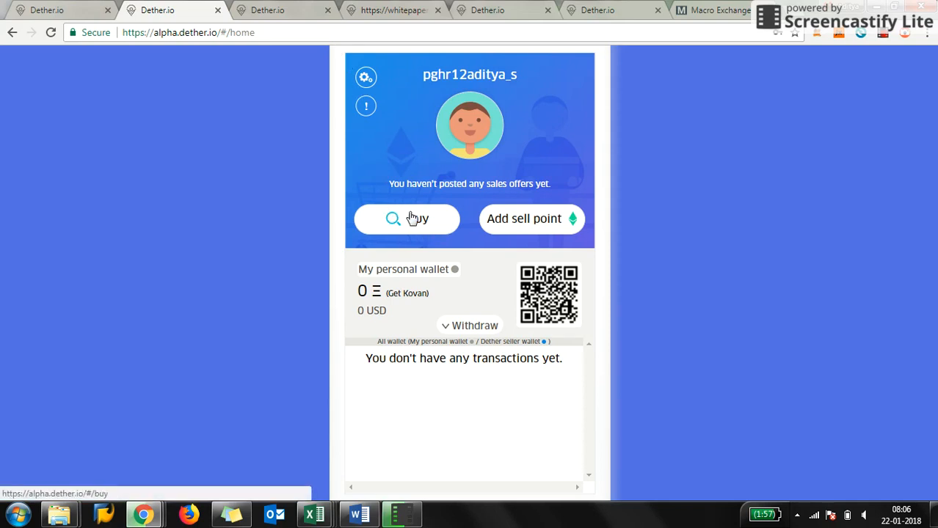
mouse_move(432, 244)
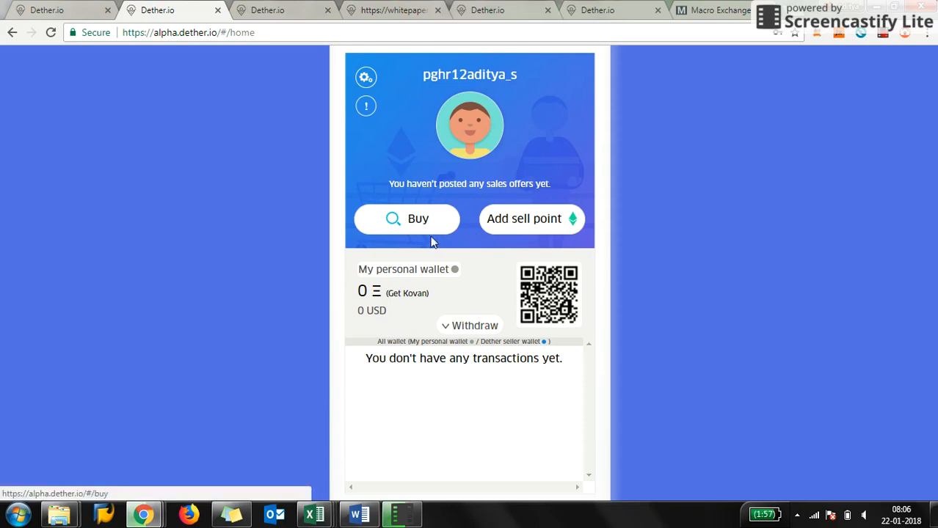
Search the buy map for New Delhi and pan across the Delhi area
left_click(408, 219)
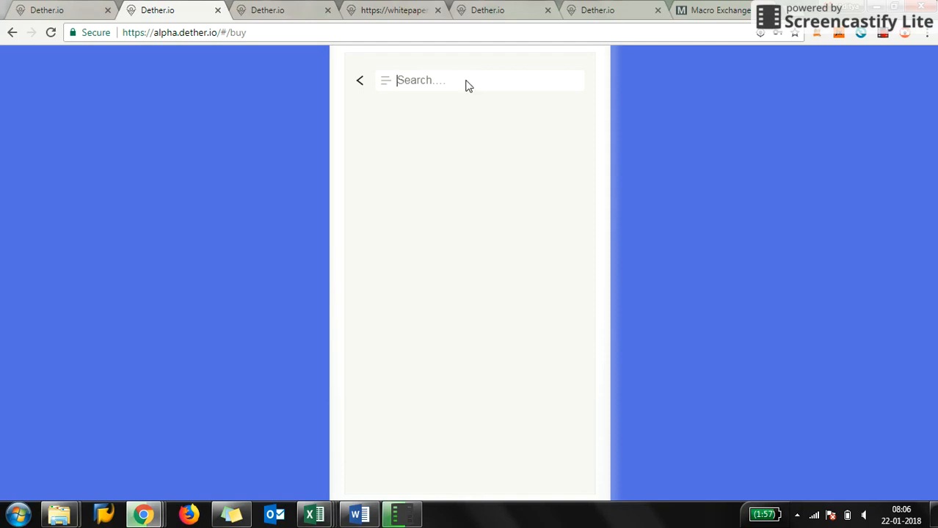
type("new dekh")
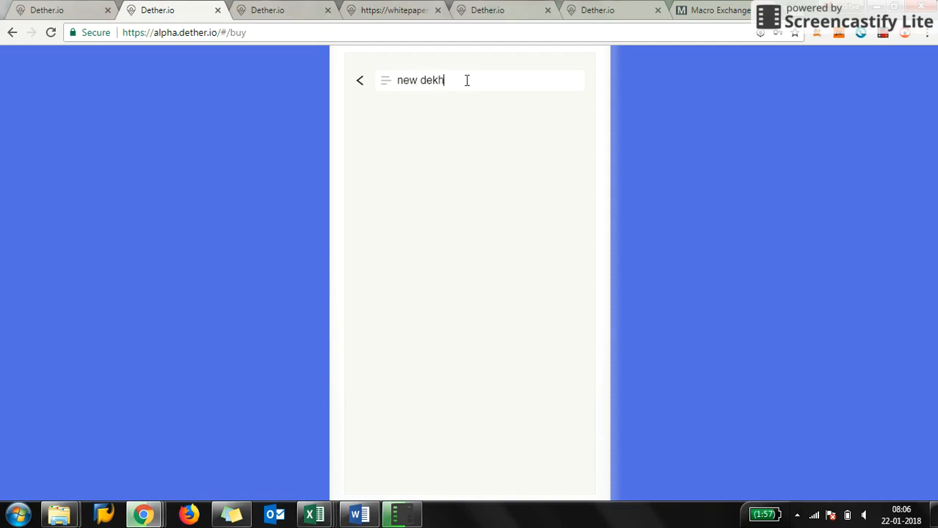
key("Backspace")
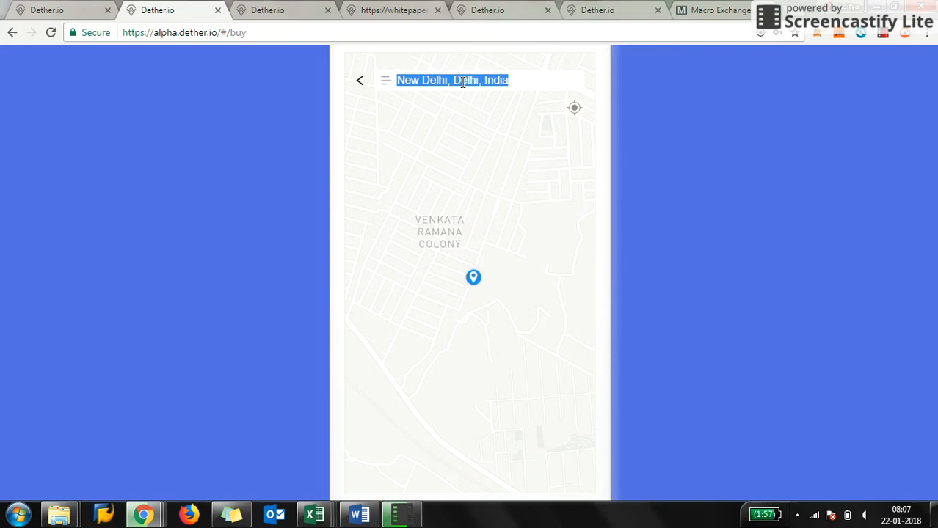
type("de")
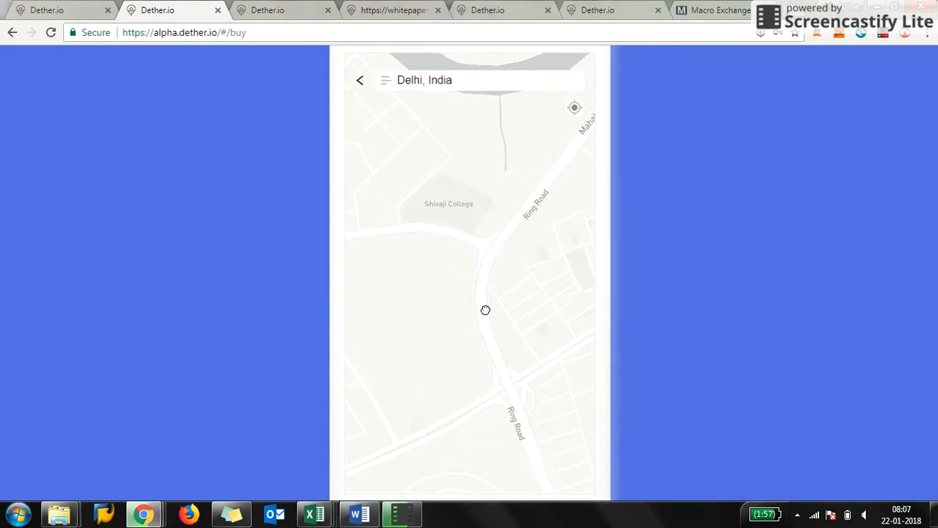
left_click_drag(485, 310, 490, 440)
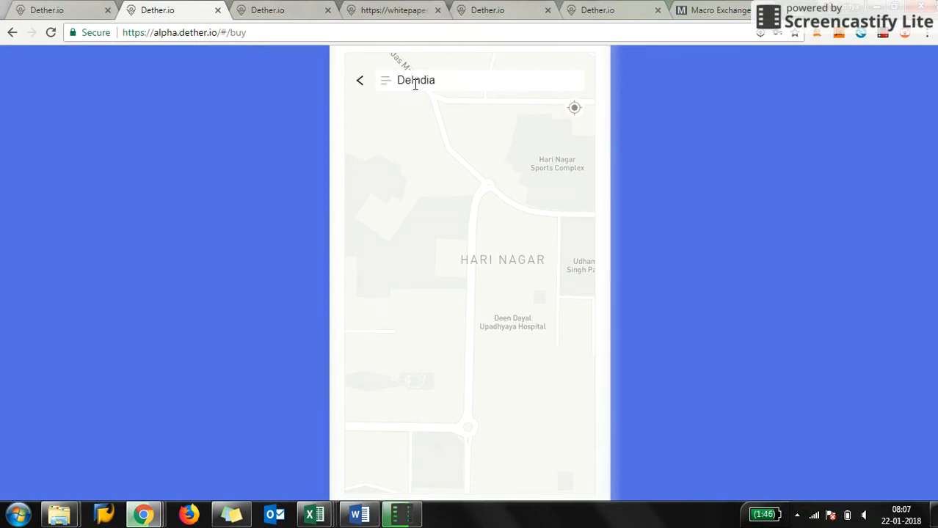
Search again for Surat and centre the map on Surat, Gujarat, India
type("Indiana, United States")
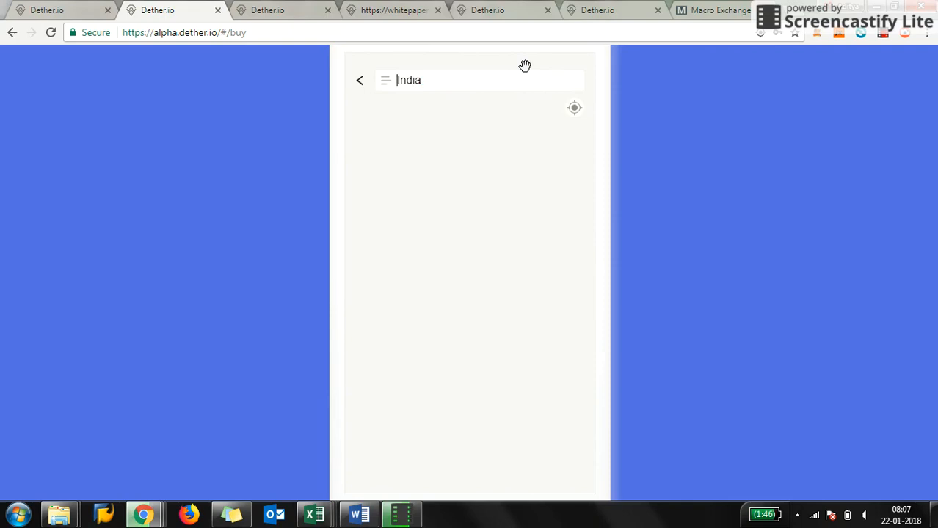
type("surat, Gujarat,")
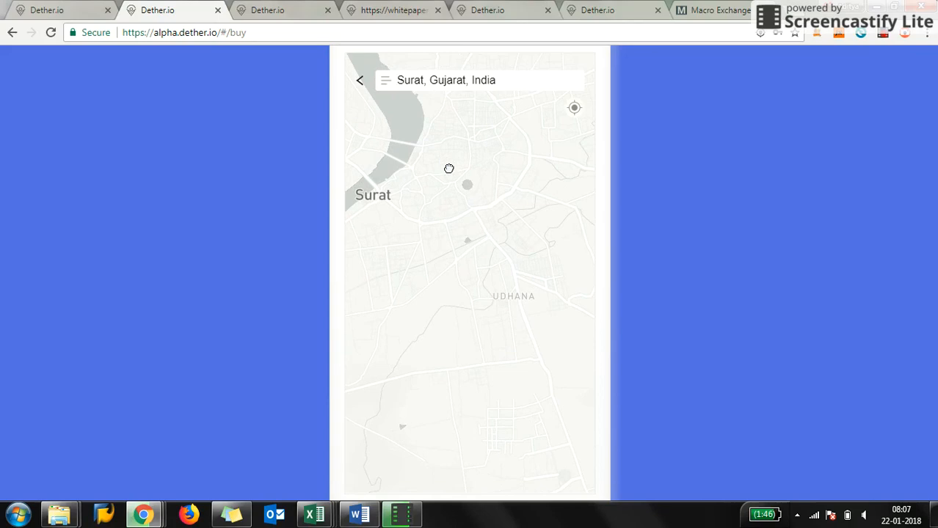
Reveal seller pins near Surat, view a seller's card, and go to their Telegram contact page
left_click_drag(449, 169, 509, 173)
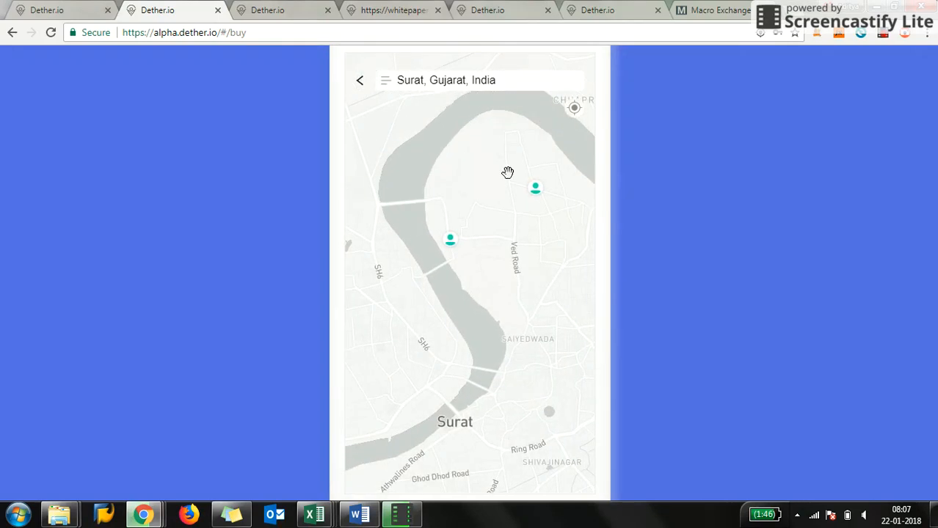
mouse_move(534, 193)
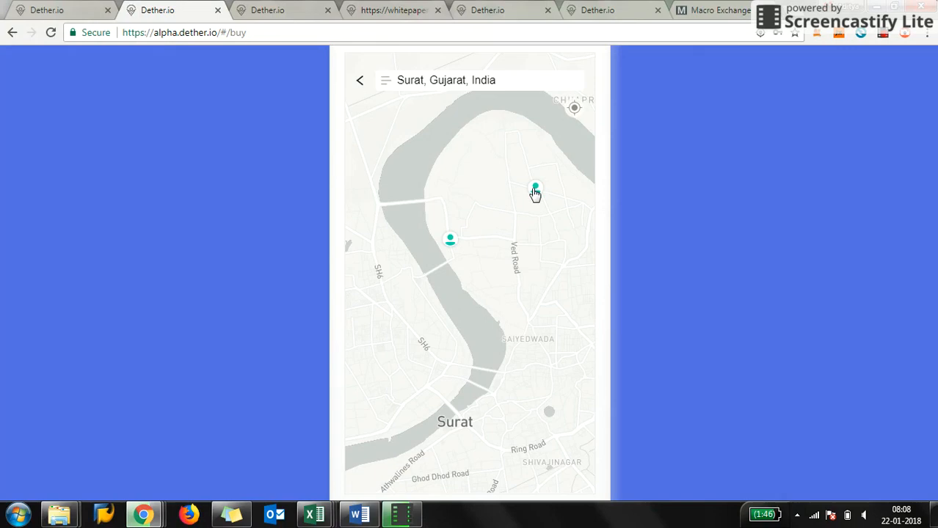
left_click(535, 189)
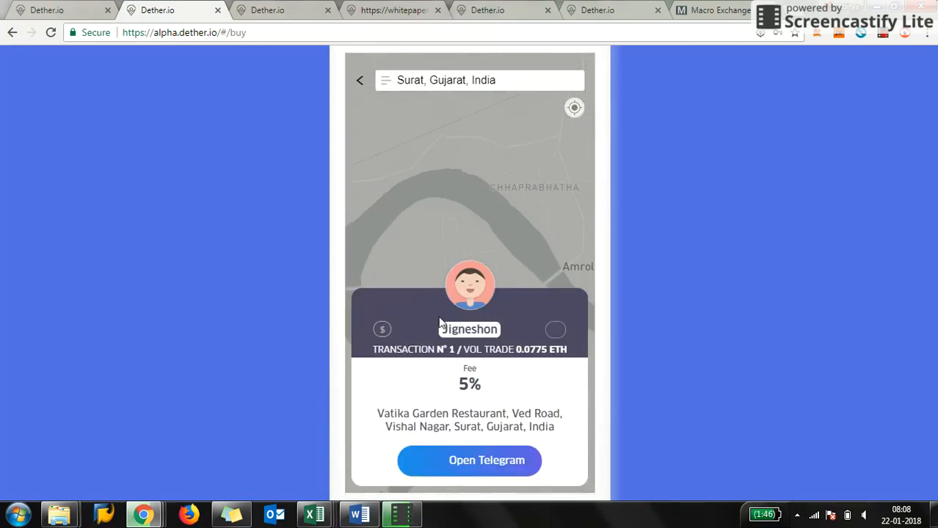
mouse_move(586, 326)
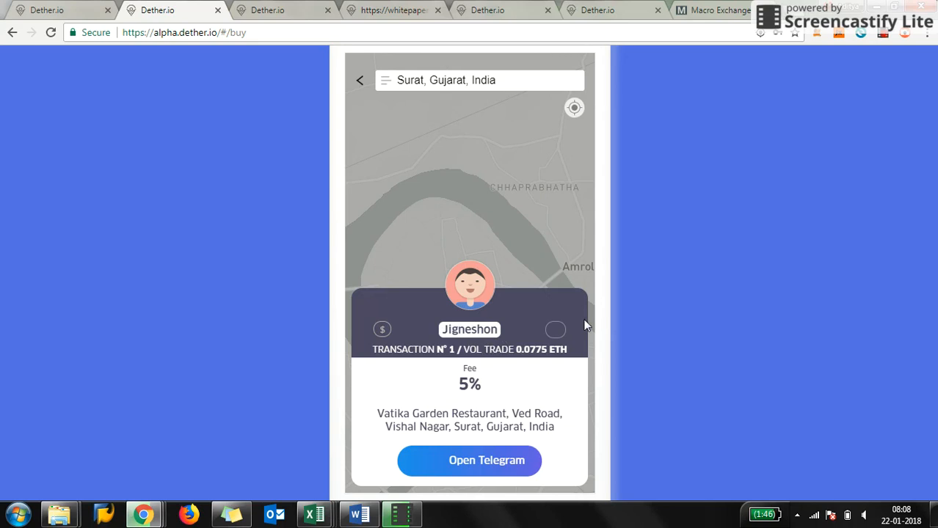
mouse_move(452, 398)
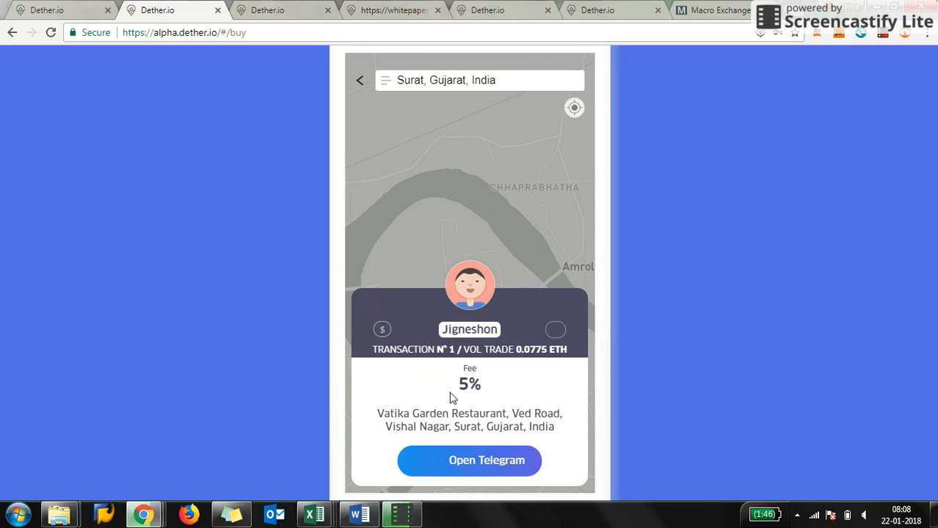
mouse_move(555, 329)
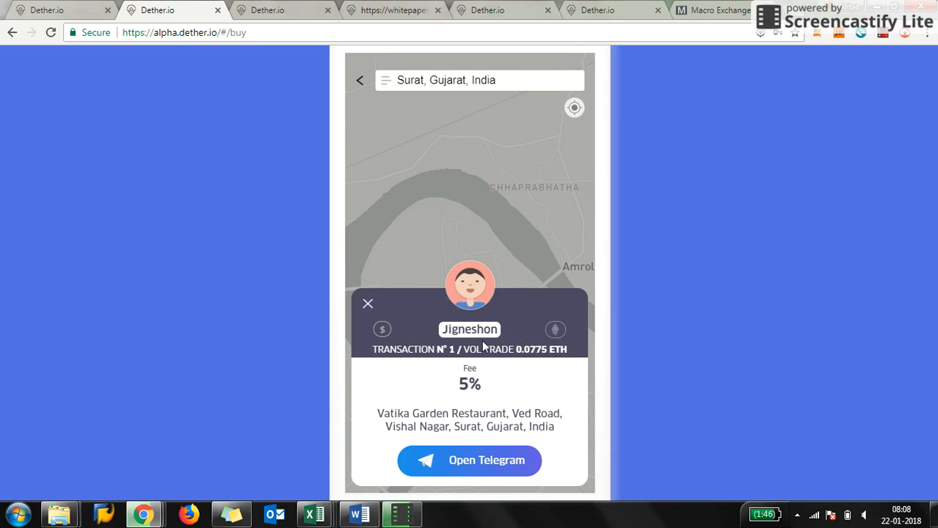
mouse_move(461, 437)
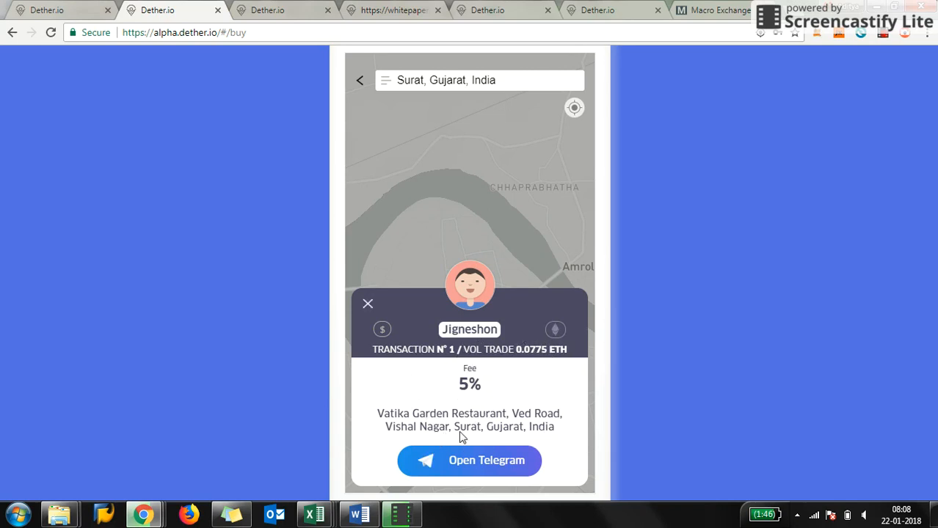
mouse_move(443, 452)
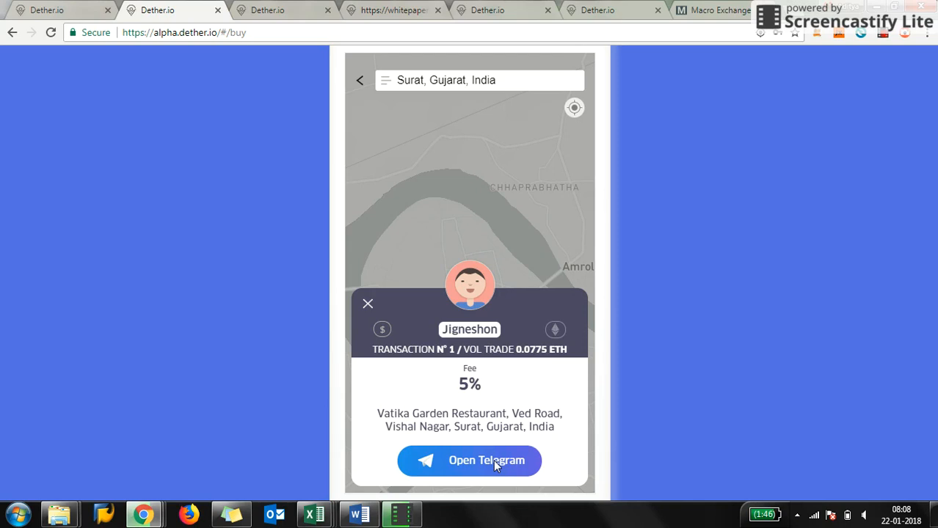
left_click(469, 461)
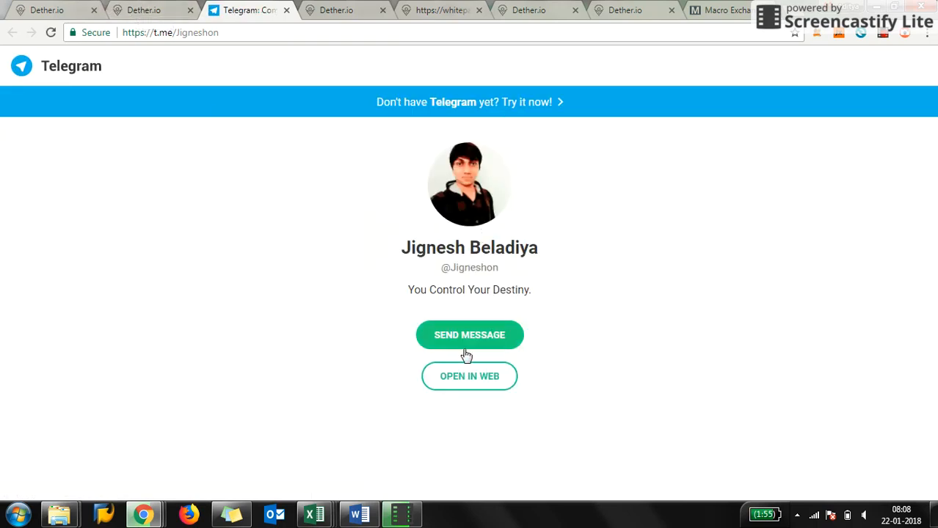
Open the seller chat in Telegram Web, then return to the Dether.io tab
left_click(469, 376)
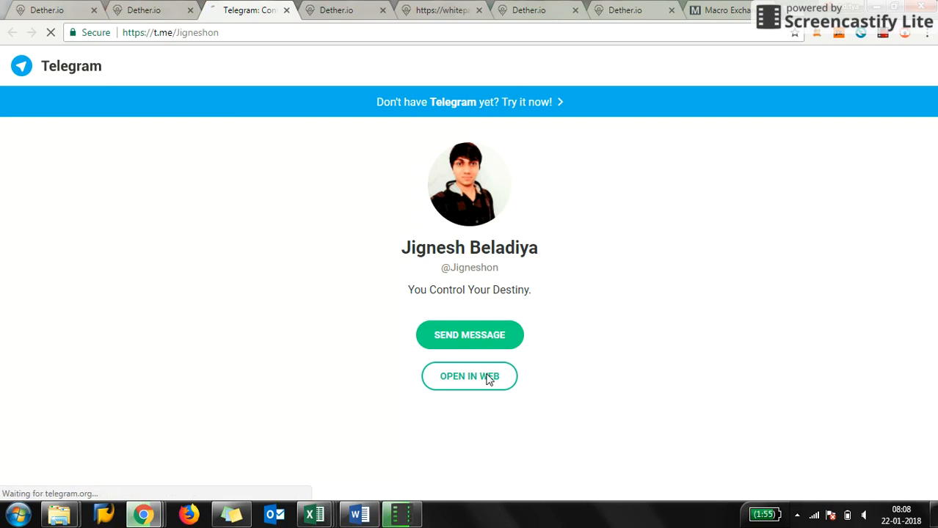
left_click(470, 376)
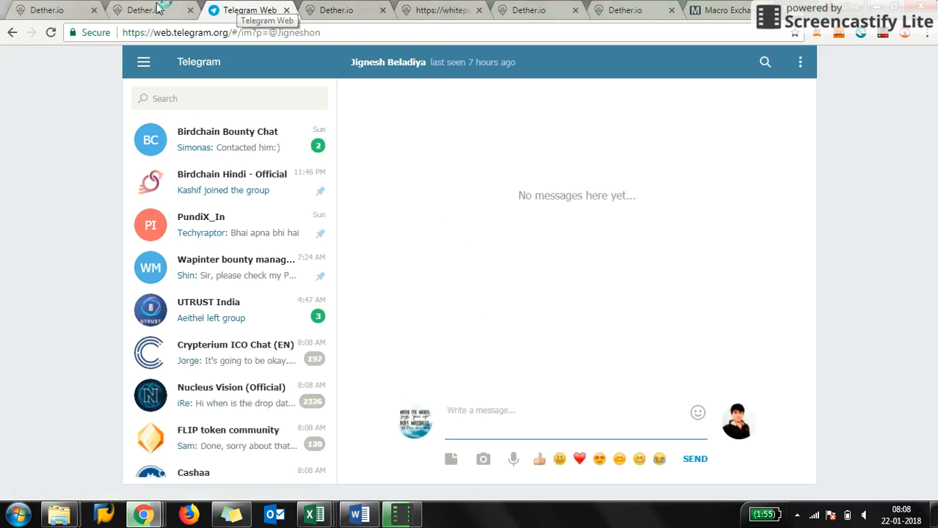
left_click(143, 9)
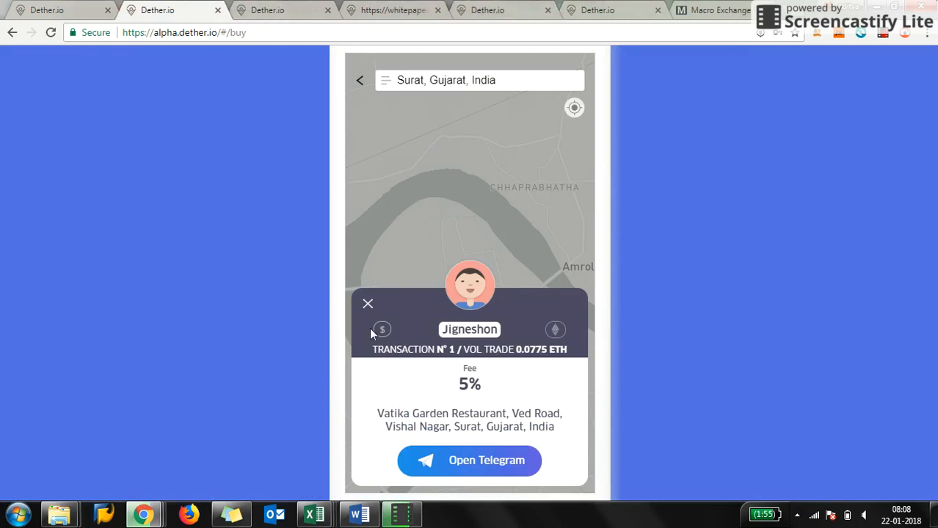
mouse_move(361, 80)
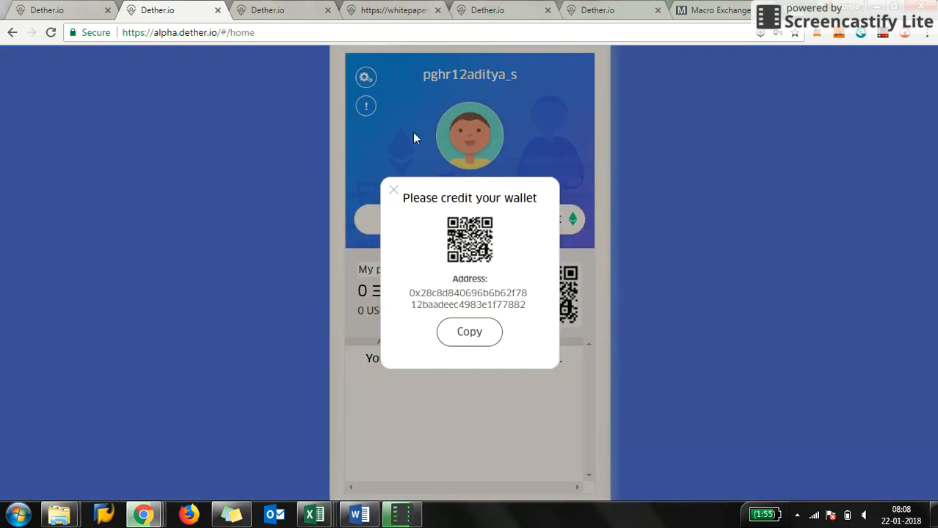
mouse_move(492, 323)
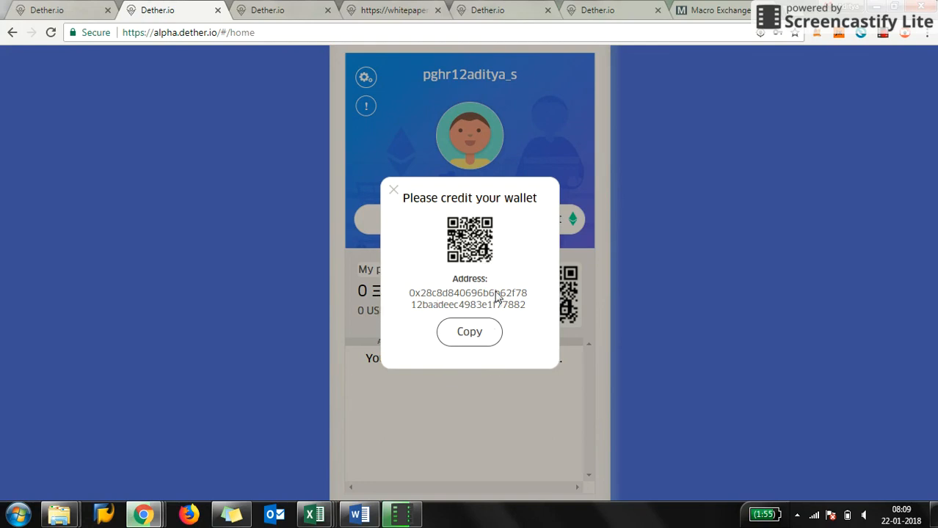
Dismiss the 'Please credit your wallet' prompt showing the QR code and address
left_click(394, 190)
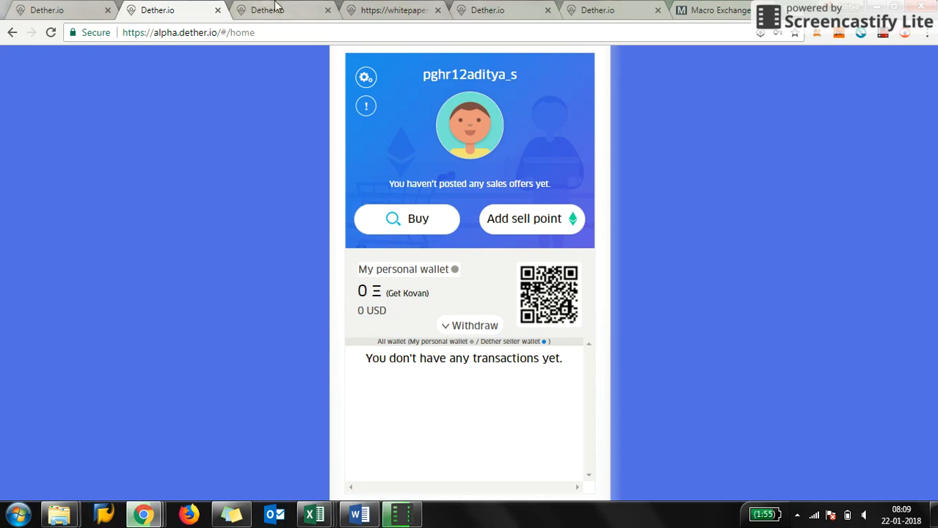
mouse_move(413, 219)
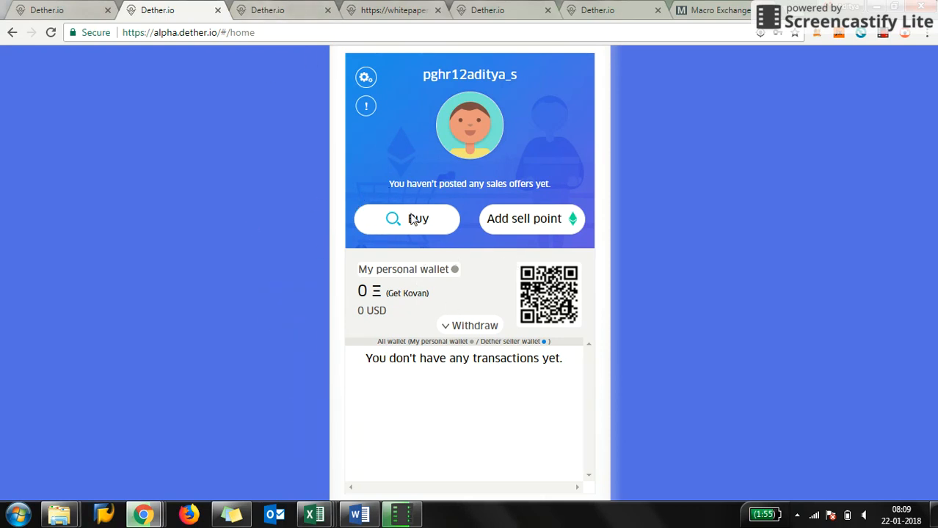
mouse_move(402, 246)
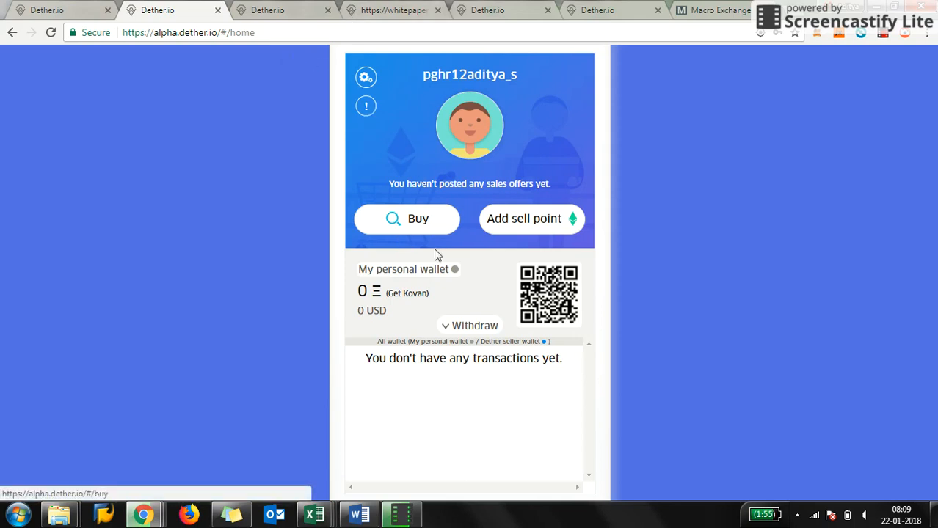
mouse_move(429, 60)
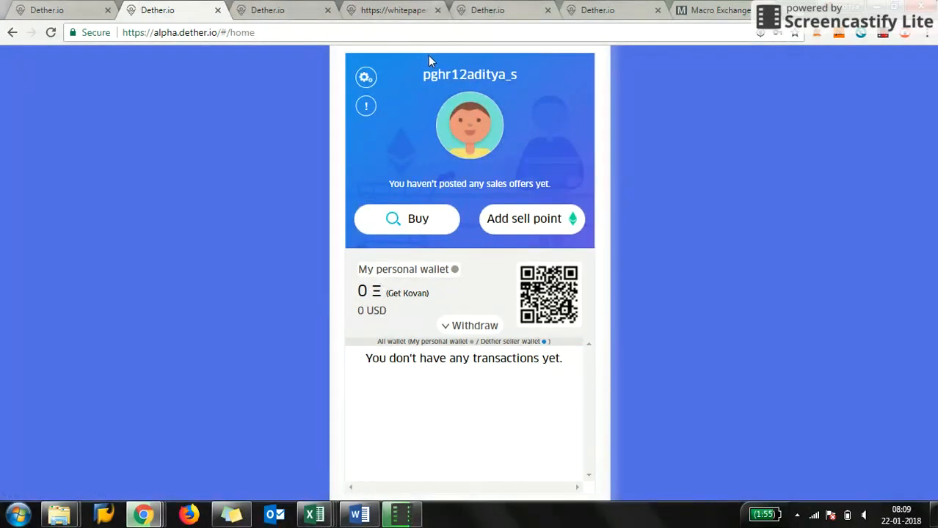
mouse_move(487, 9)
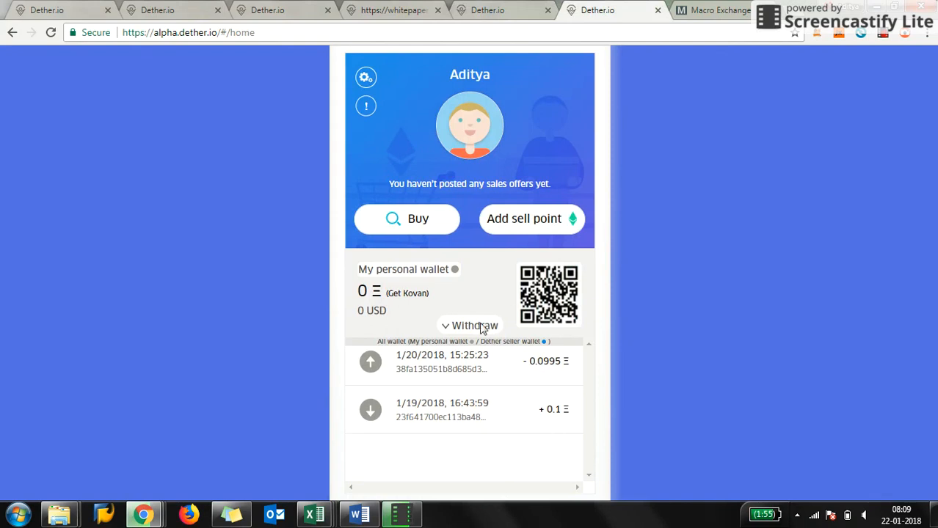
mouse_move(563, 435)
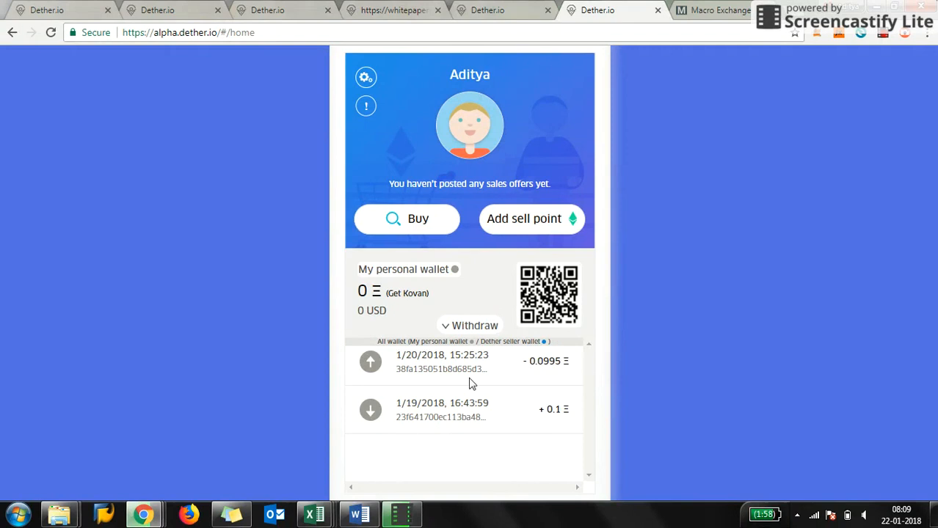
mouse_move(550, 380)
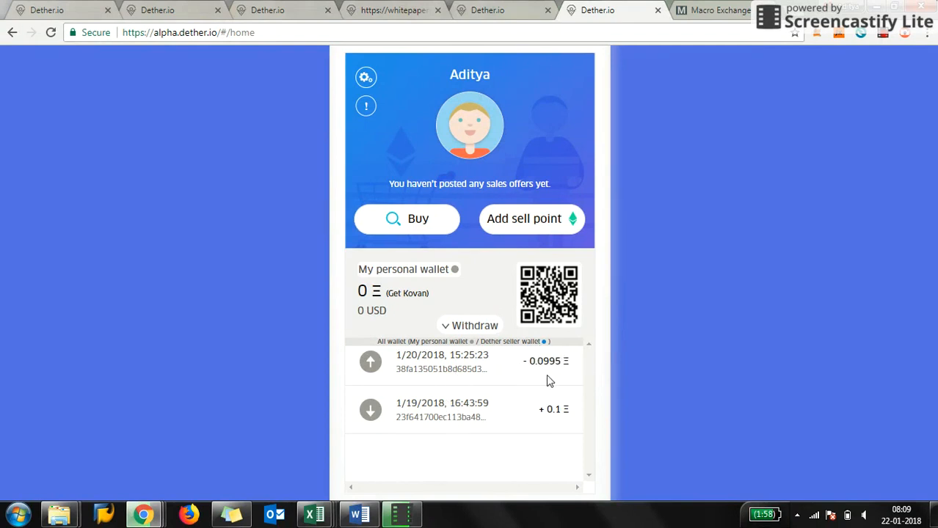
mouse_move(439, 226)
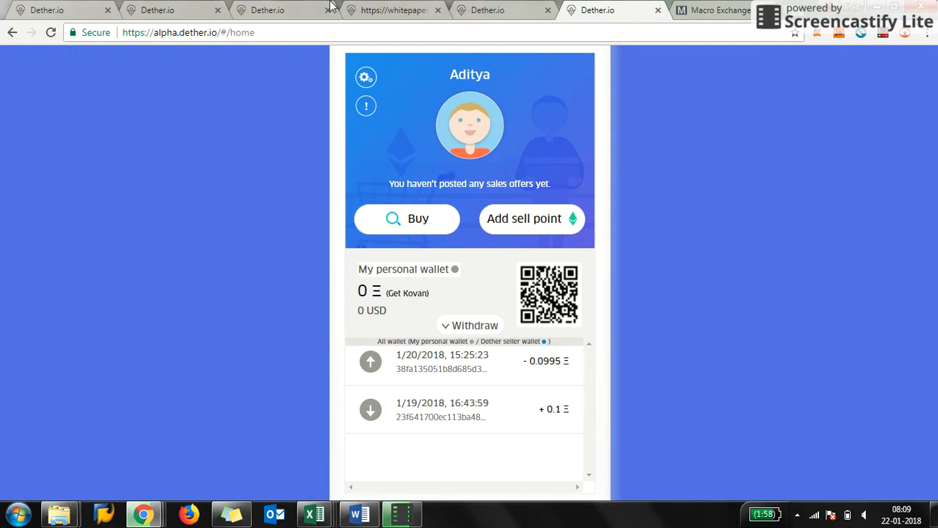
Return to the Dether.io tab holding the new empty account
left_click(267, 9)
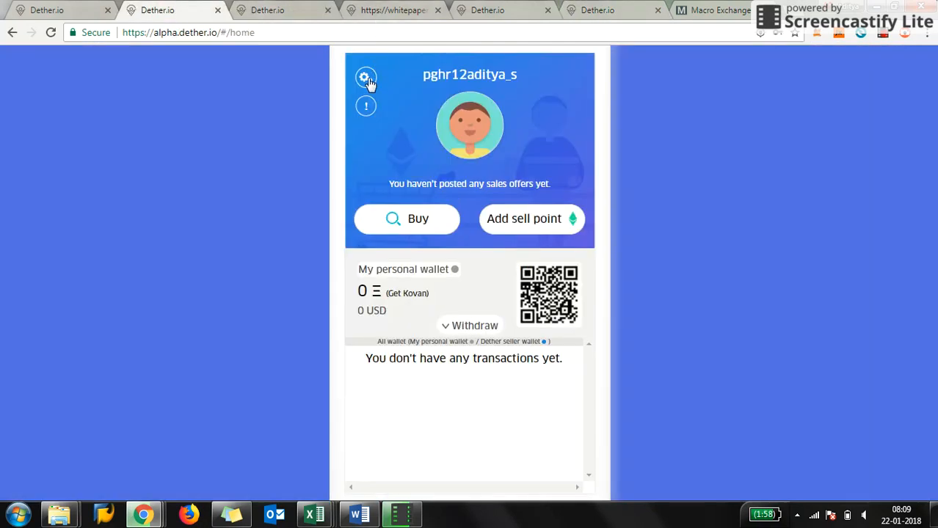
Delete the new account from this device via Settings and confirm the removal
left_click(365, 76)
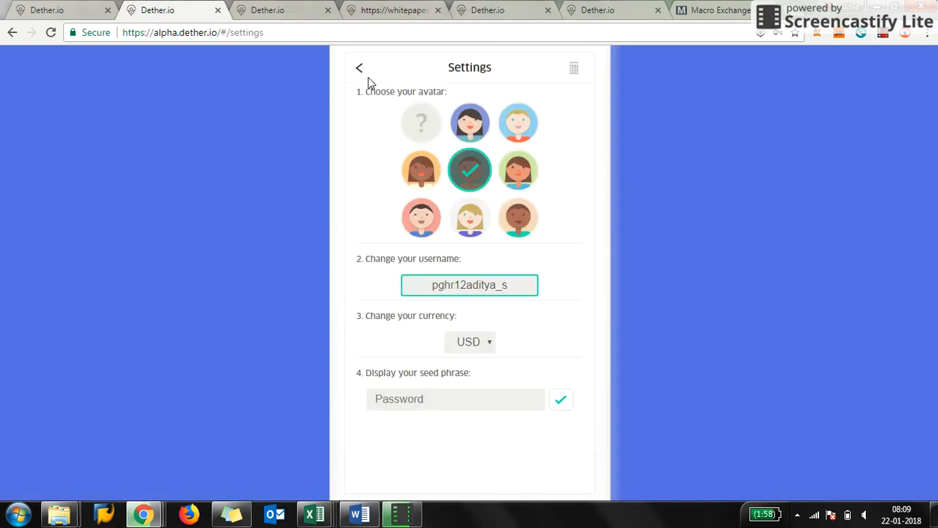
mouse_move(579, 74)
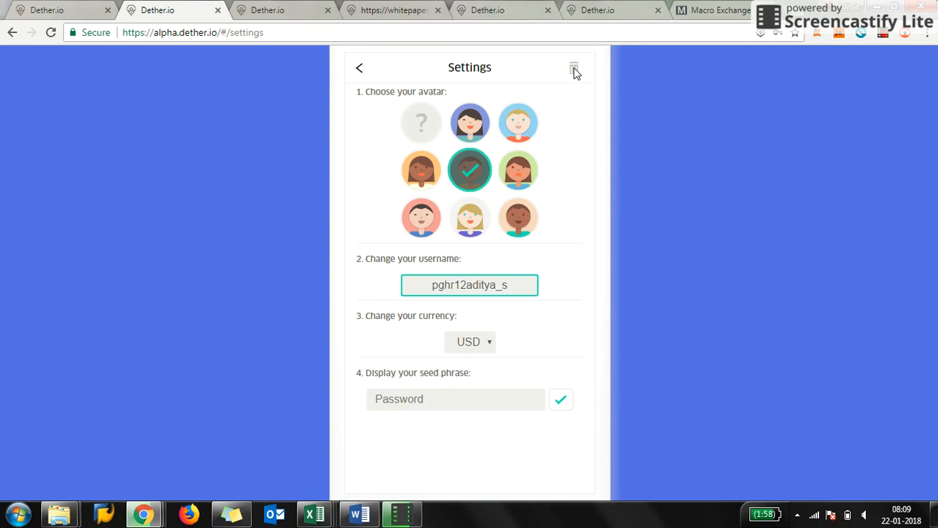
left_click(574, 67)
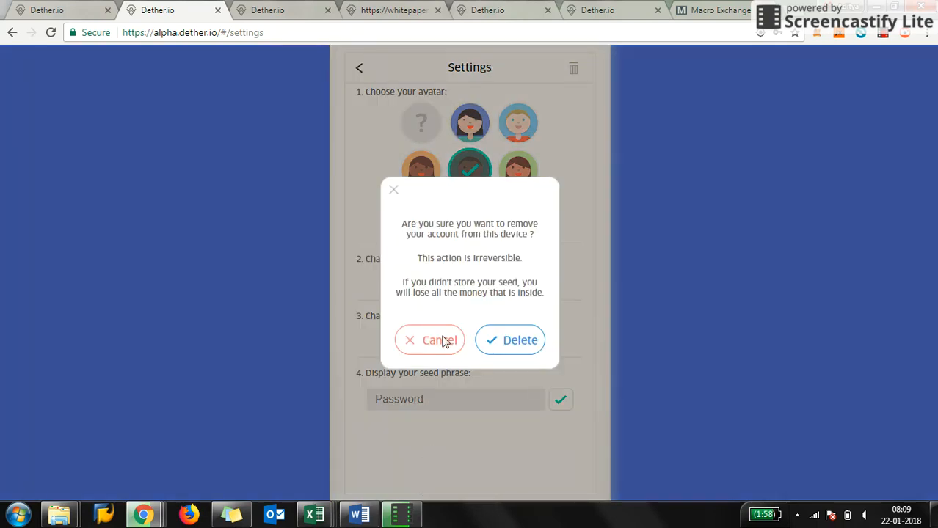
left_click(430, 340)
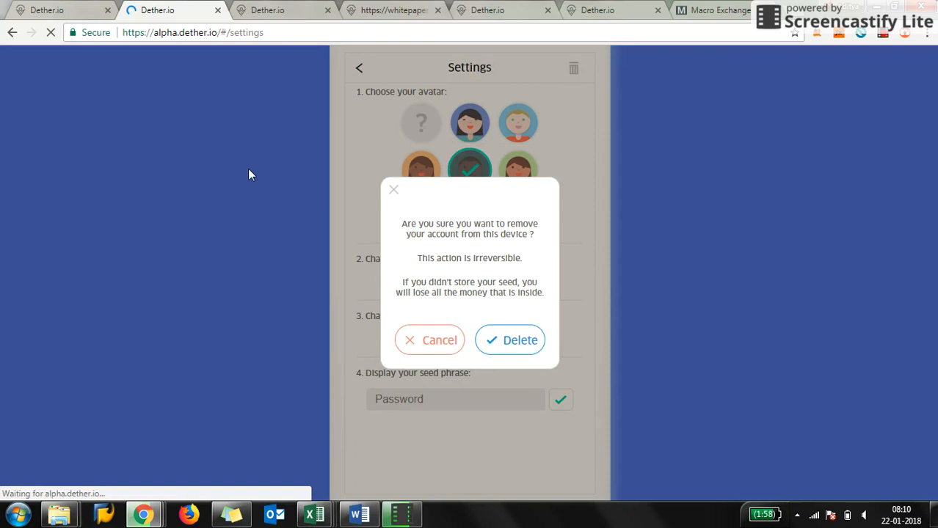
left_click(520, 340)
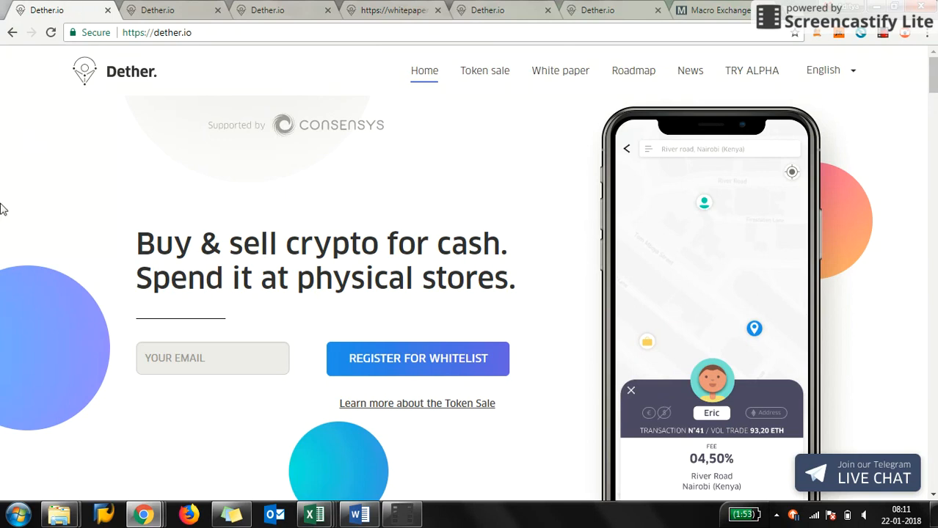
mouse_move(467, 370)
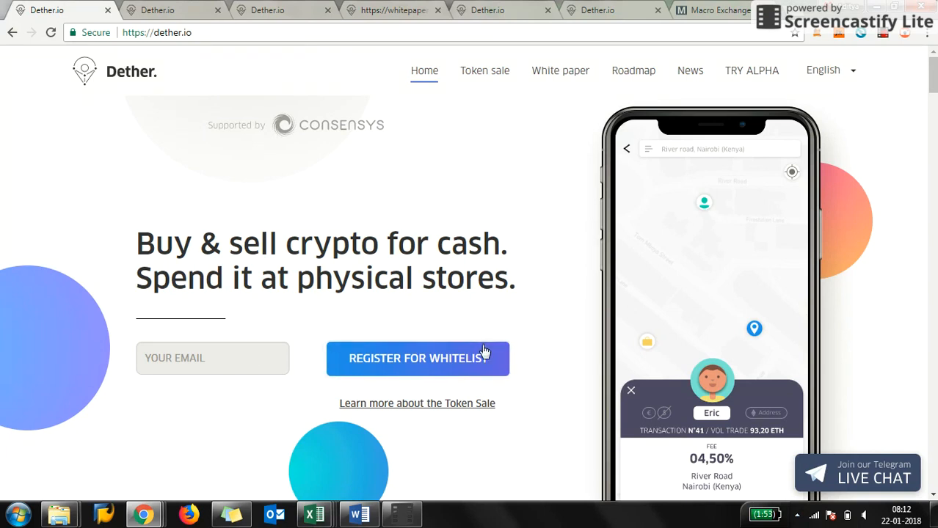
mouse_move(404, 235)
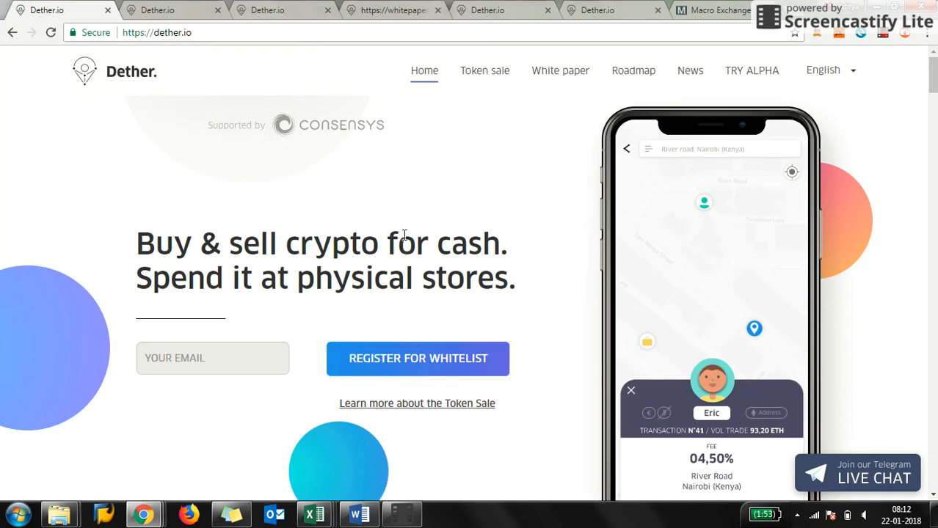
mouse_move(511, 477)
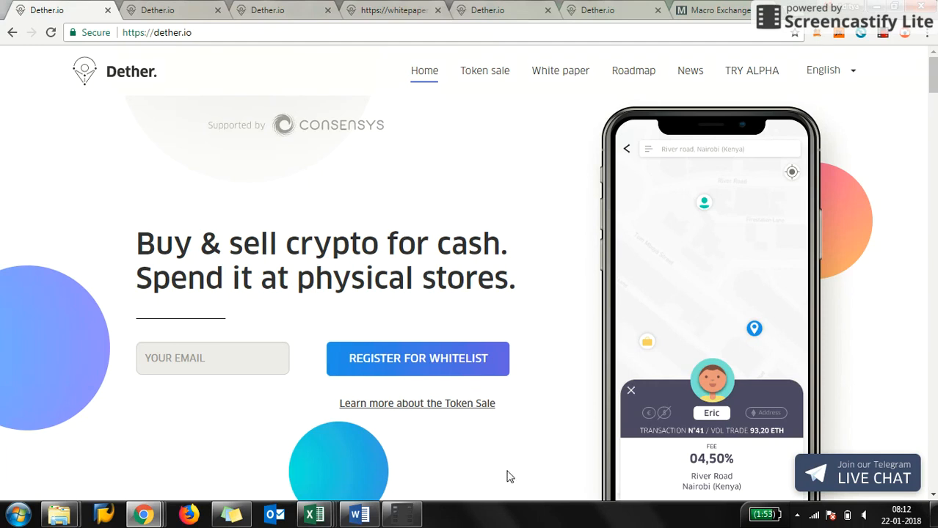
mouse_move(457, 462)
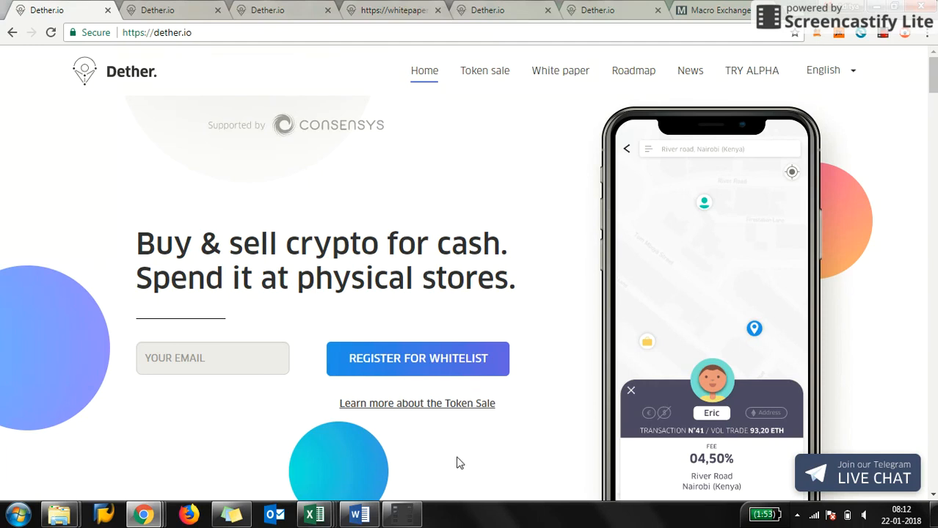